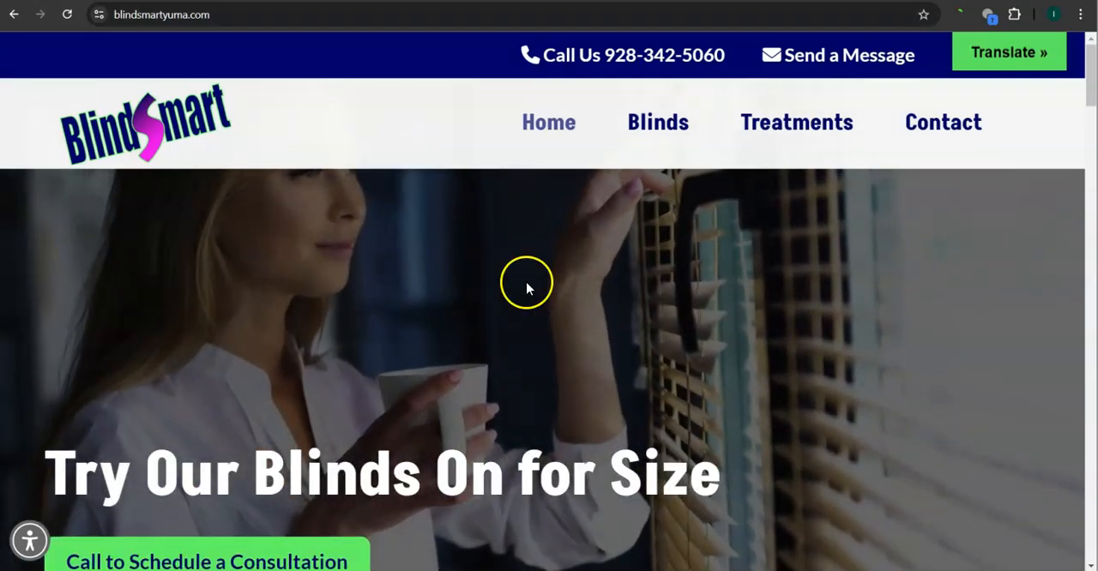
# Scroll the blindsmartyuma.com homepage from the hero banner past testimonials to the service-area footer
pyautogui.scroll(-3)
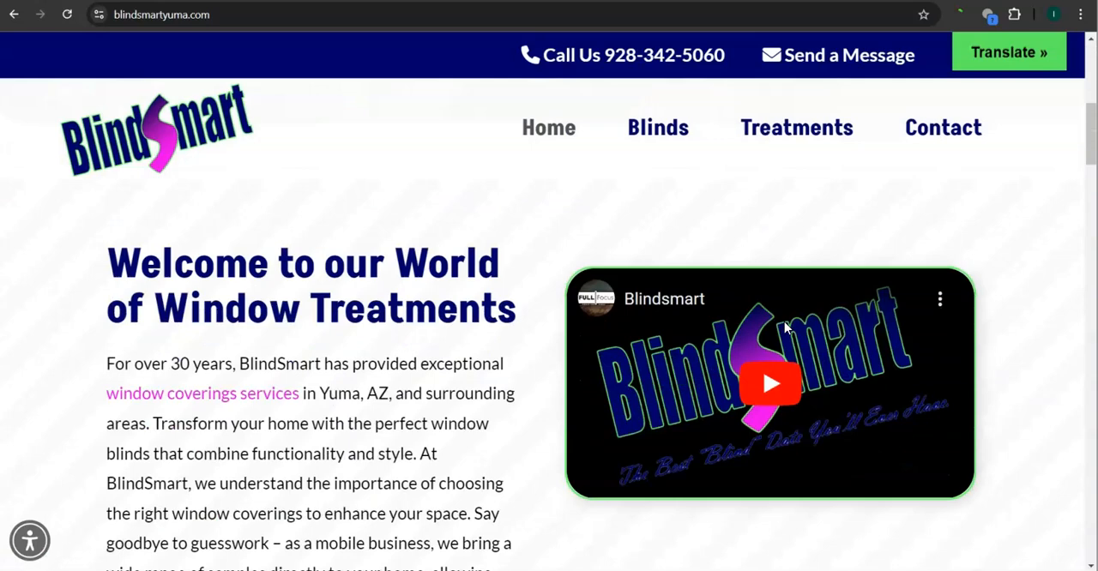
pyautogui.scroll(-3)
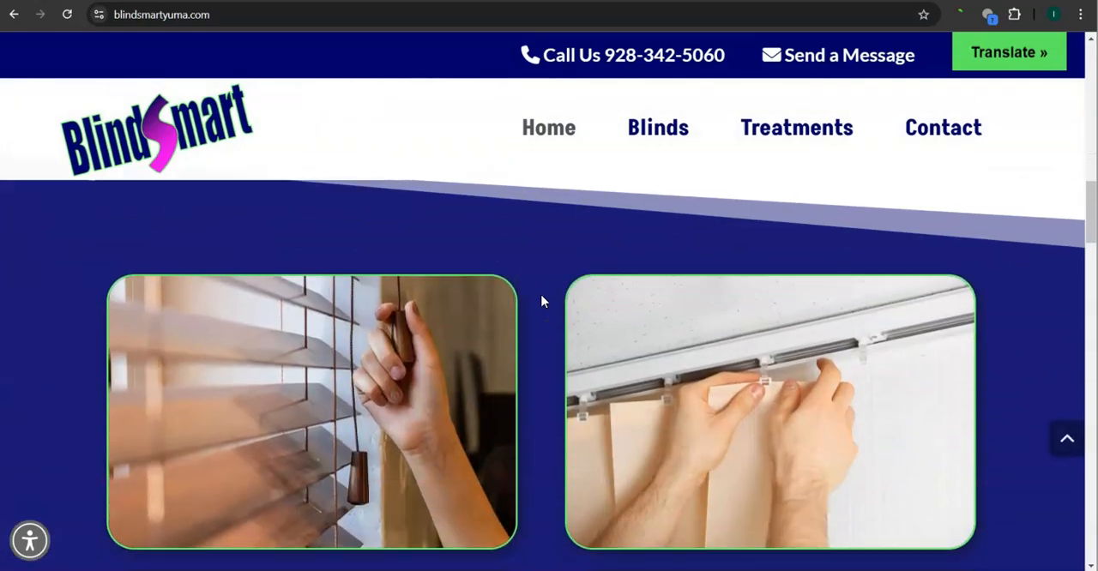
pyautogui.scroll(-3)
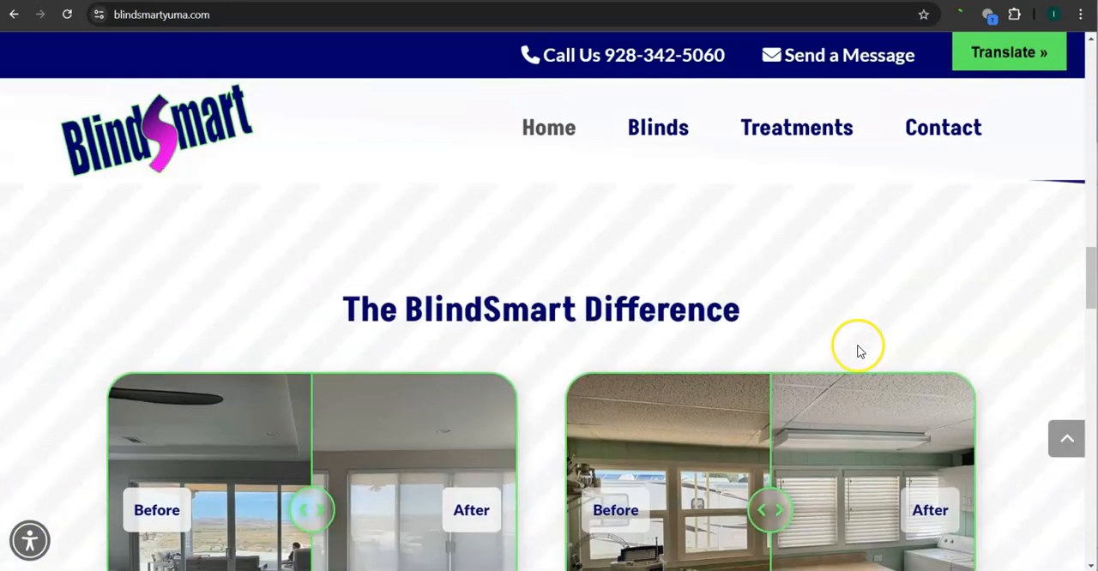
pyautogui.scroll(-3)
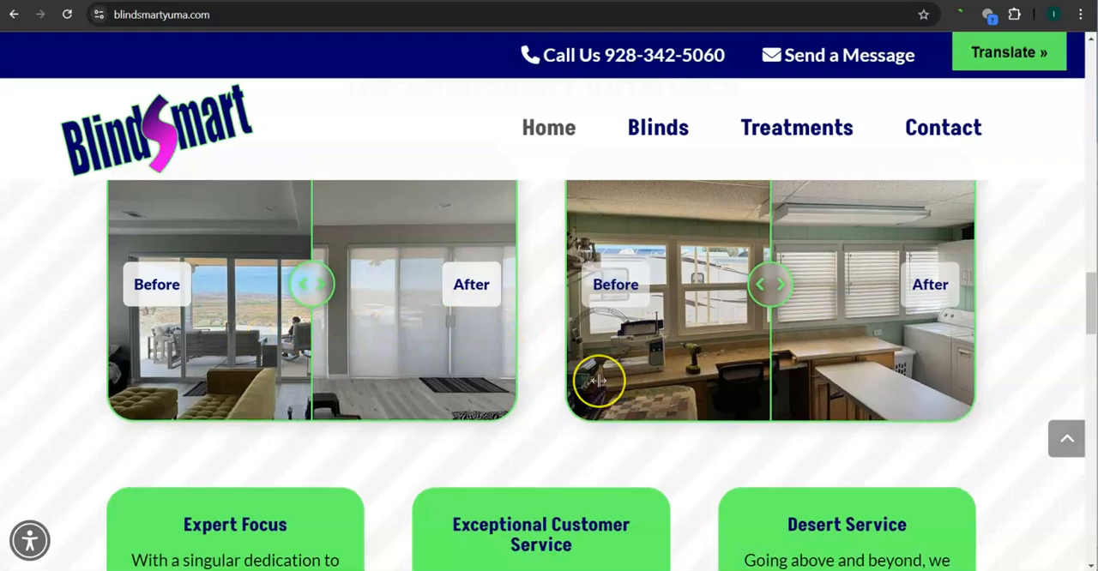
pyautogui.scroll(-3)
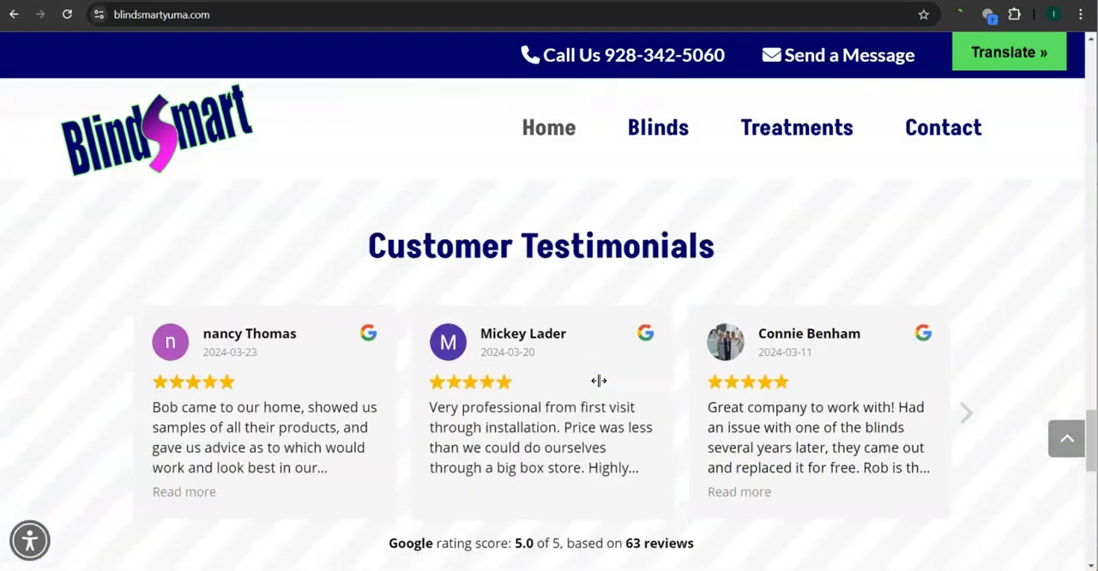
pyautogui.scroll(-3)
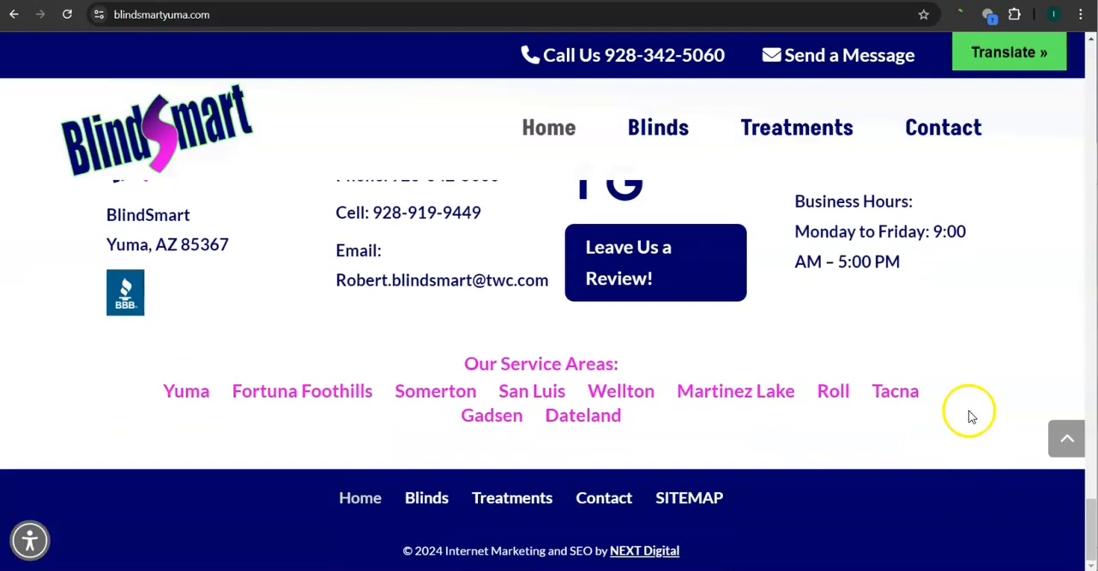
pyautogui.moveTo(973, 417)
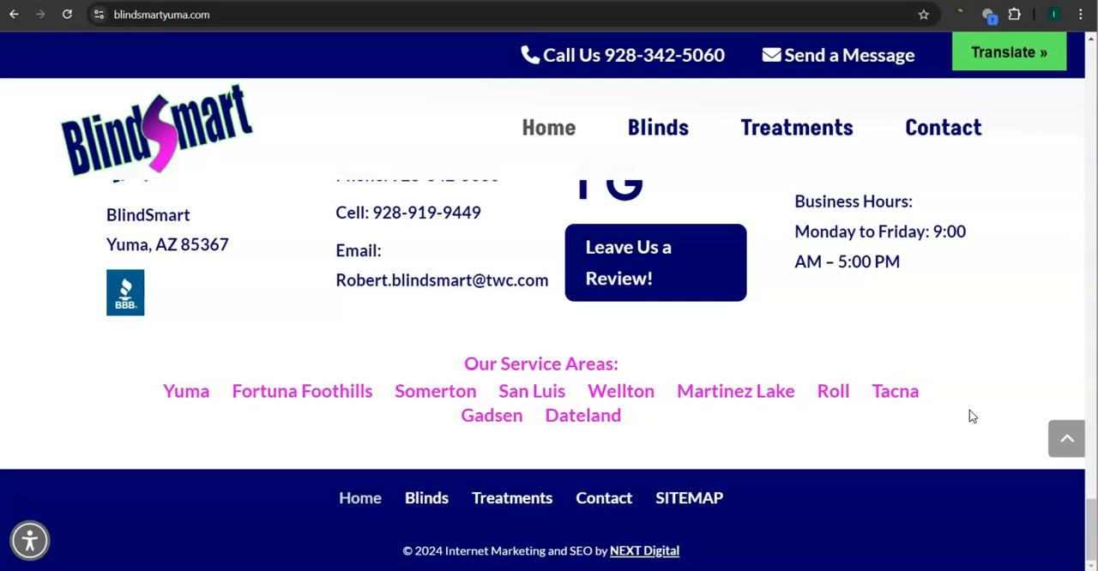
pyautogui.moveTo(969, 412)
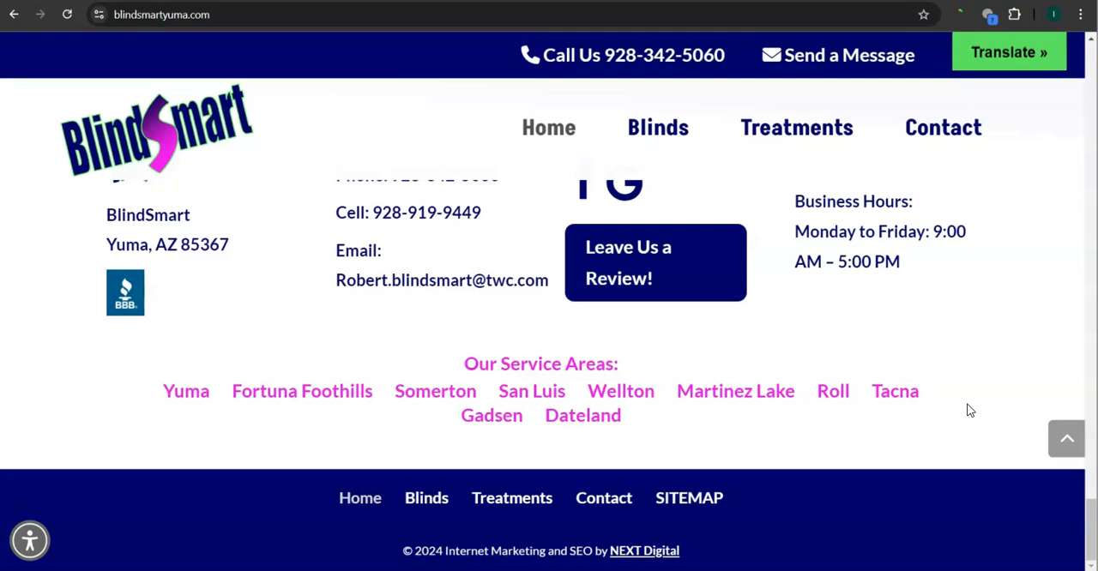
pyautogui.scroll(3)
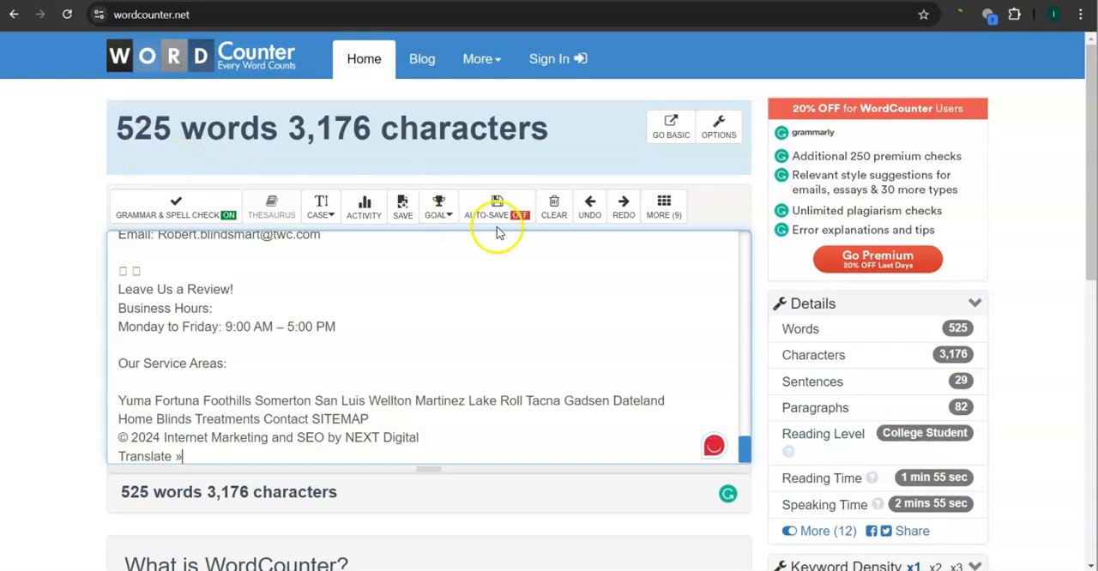
# Clear the 525-word homepage text from WordCounter and return to blindsmartyuma.com
pyautogui.click(552, 205)
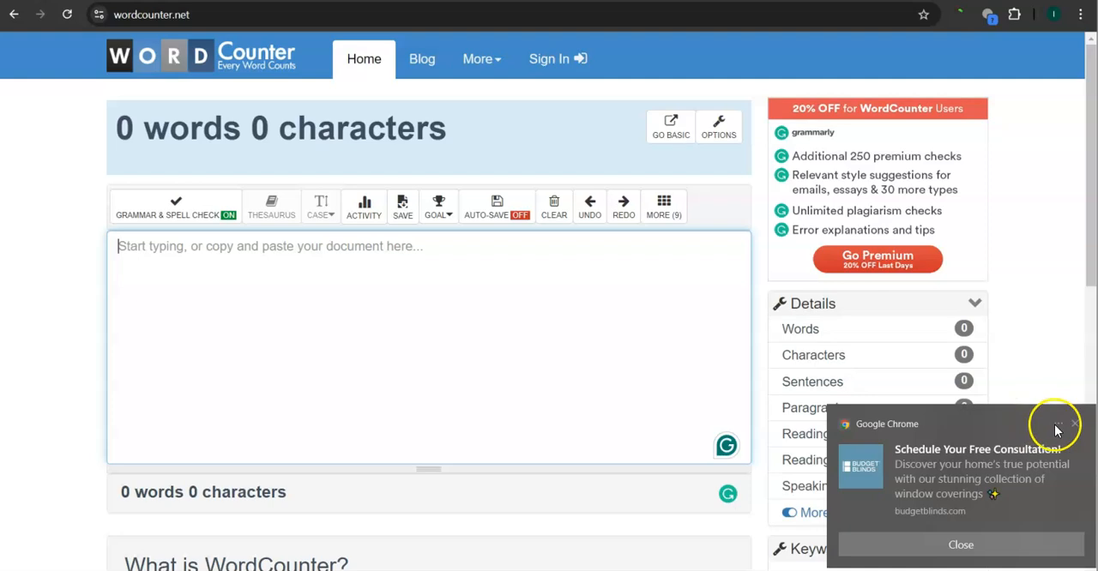
pyautogui.click(1074, 423)
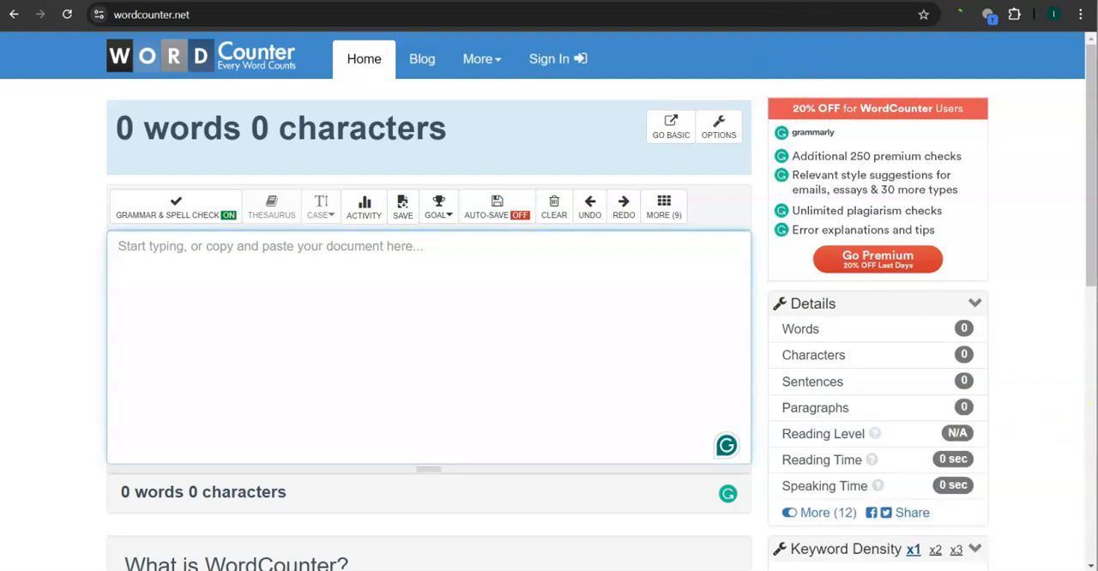
pyautogui.write('blindsmartyuma.com')
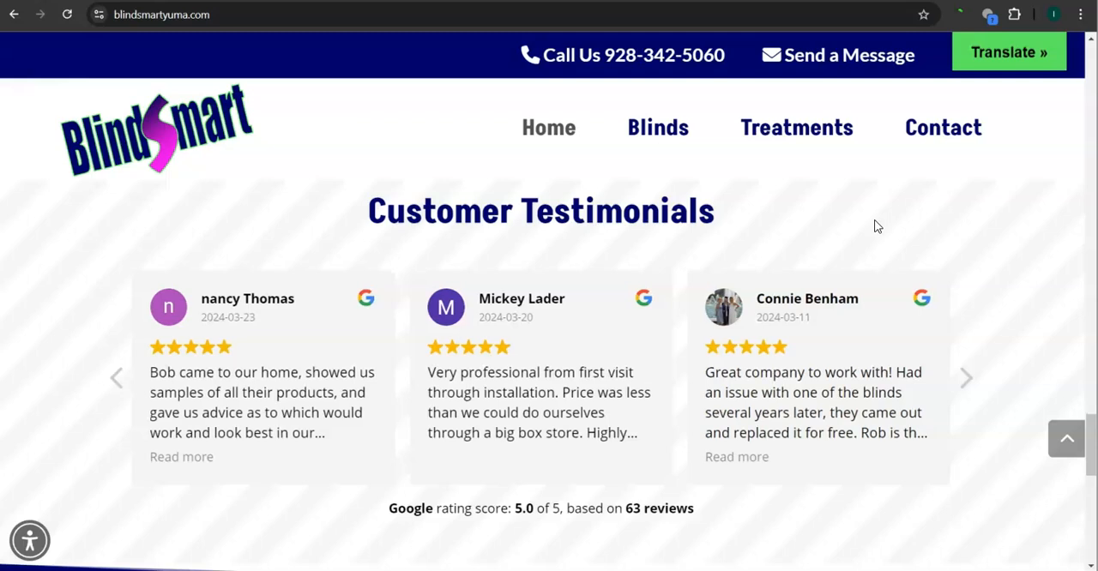
# Advance the Customer Testimonials carousel to the next review and move down the page
pyautogui.click(966, 377)
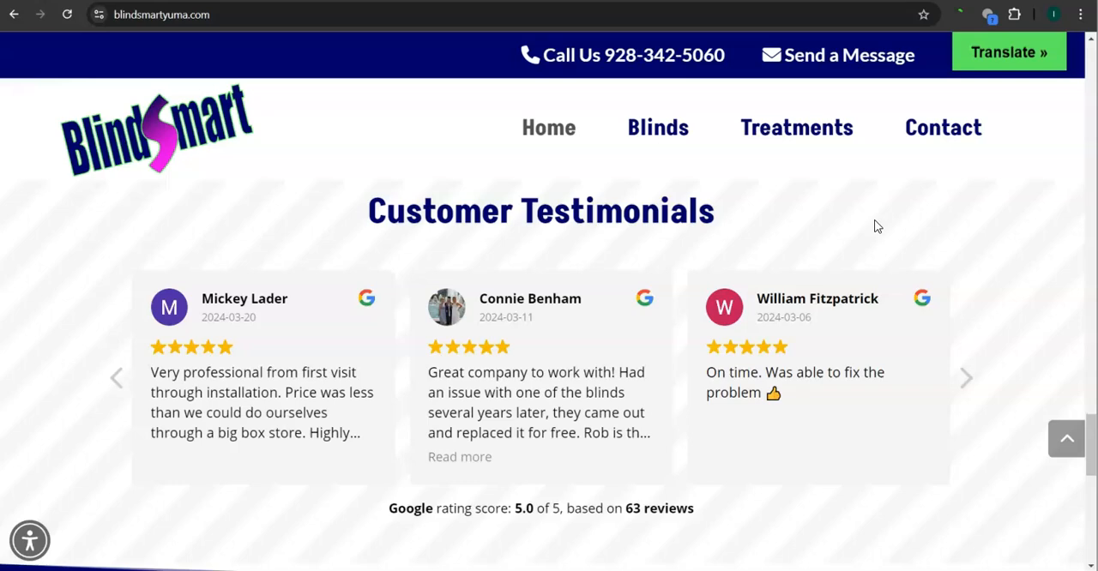
pyautogui.scroll(-3)
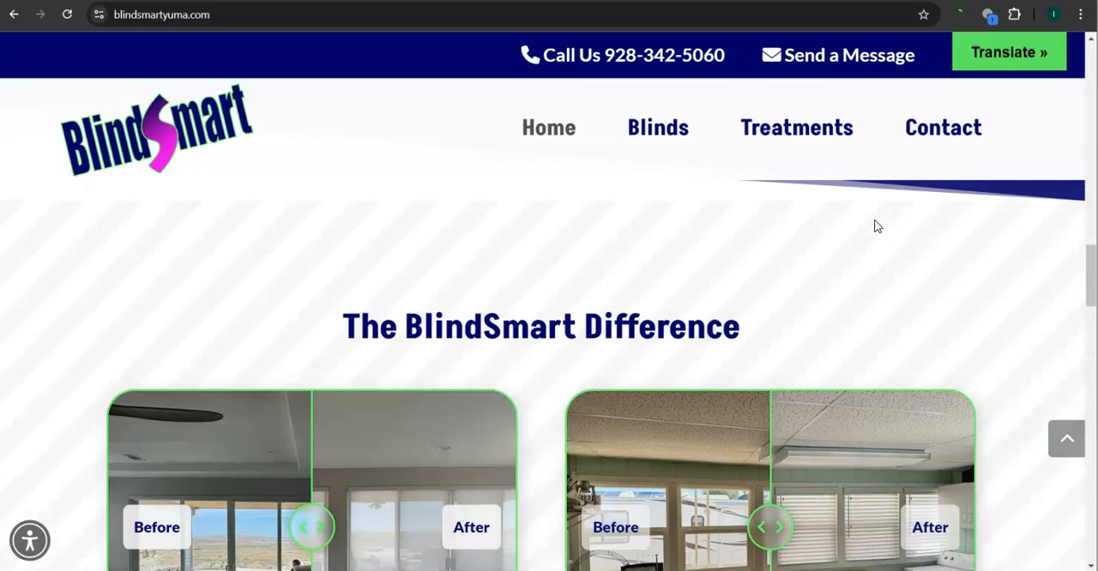
pyautogui.scroll(-3)
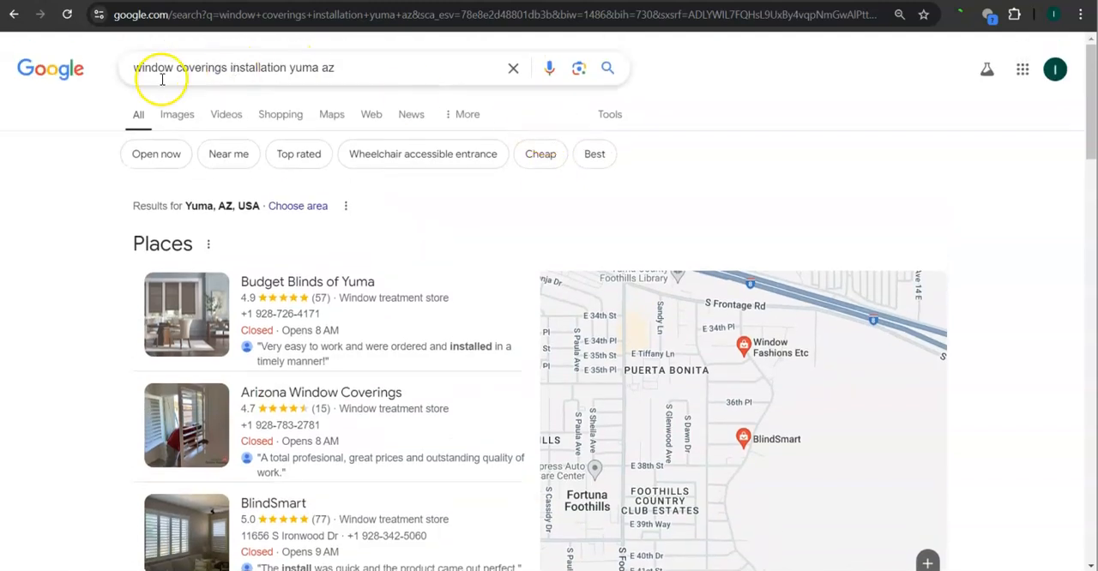
pyautogui.click(243, 68)
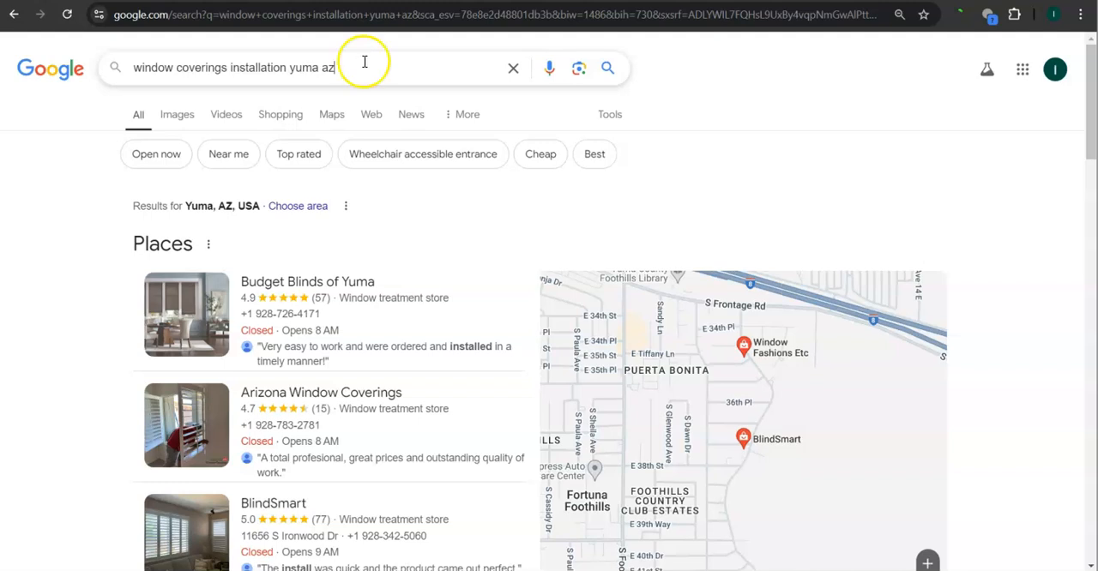
pyautogui.scroll(-3)
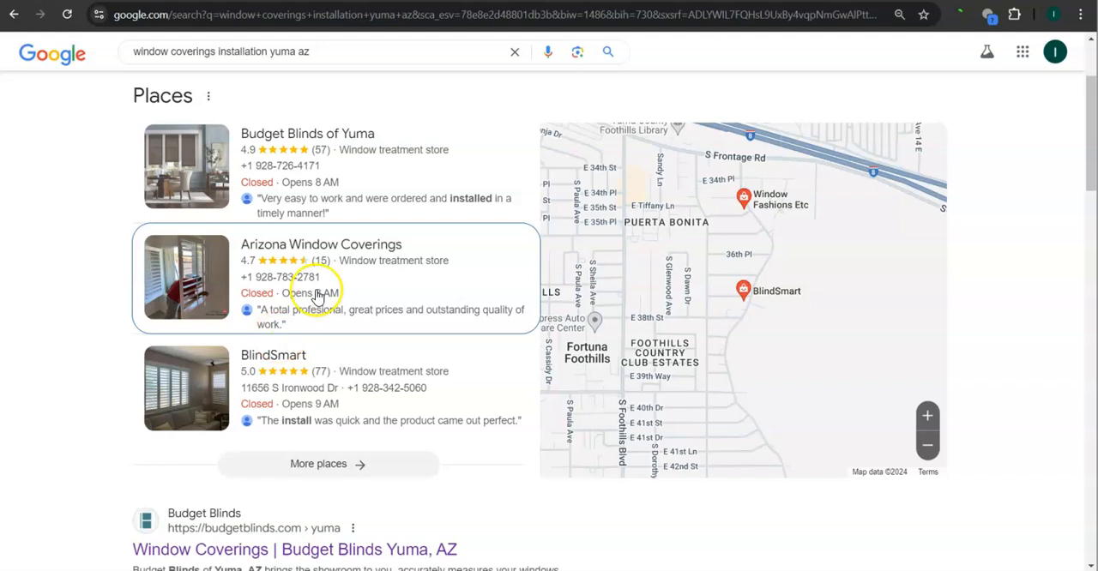
pyautogui.moveTo(186, 388)
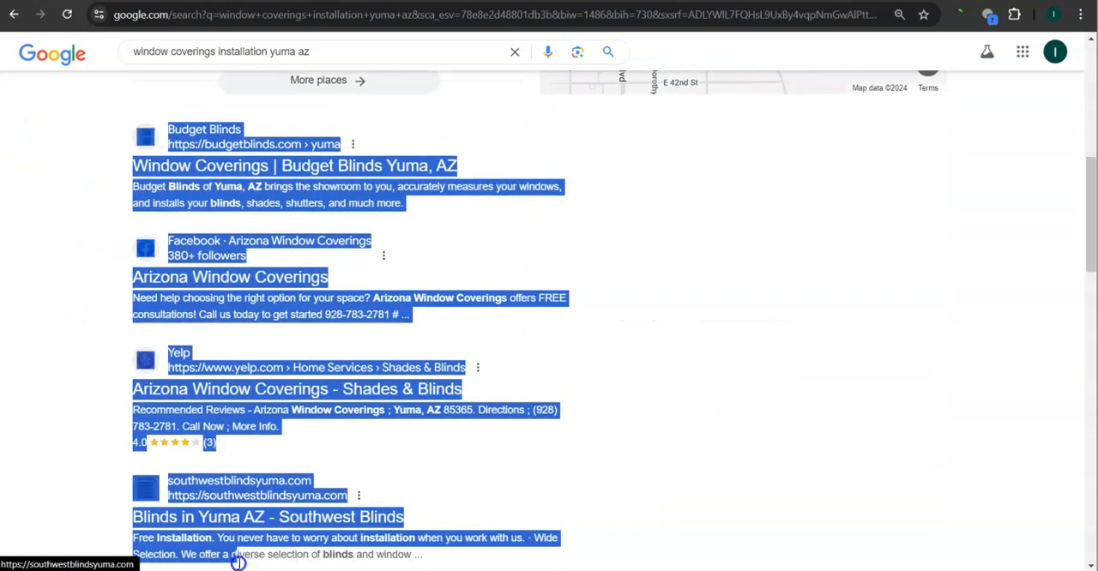
pyautogui.scroll(-3)
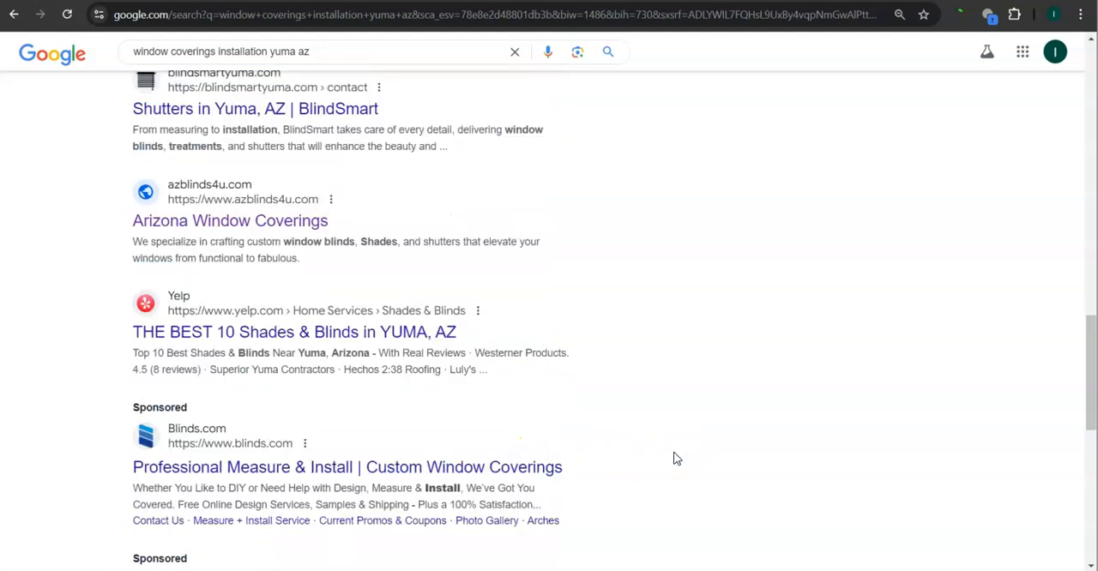
pyautogui.scroll(-3)
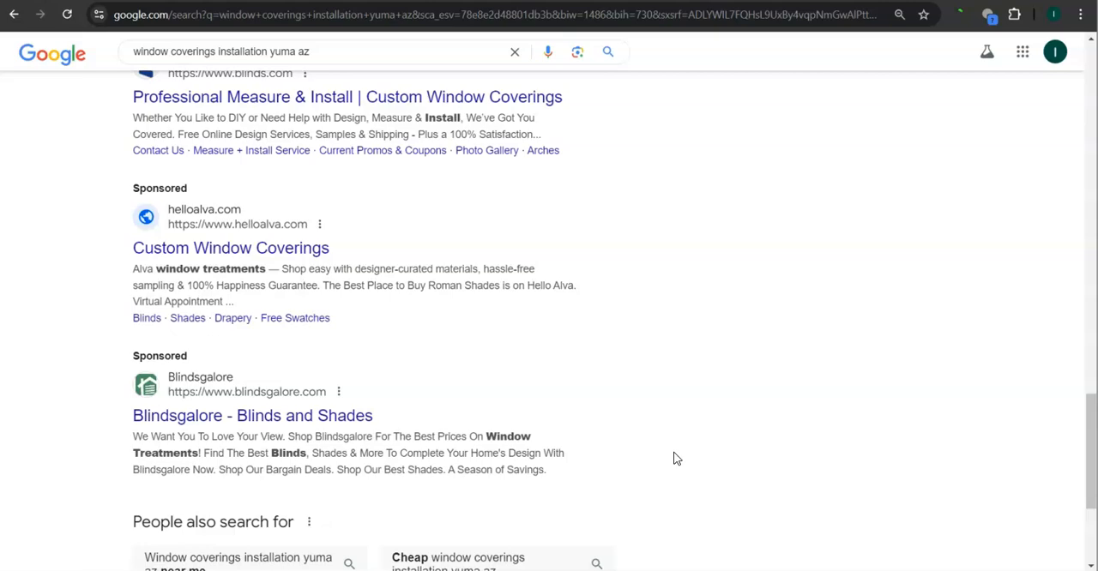
pyautogui.scroll(-3)
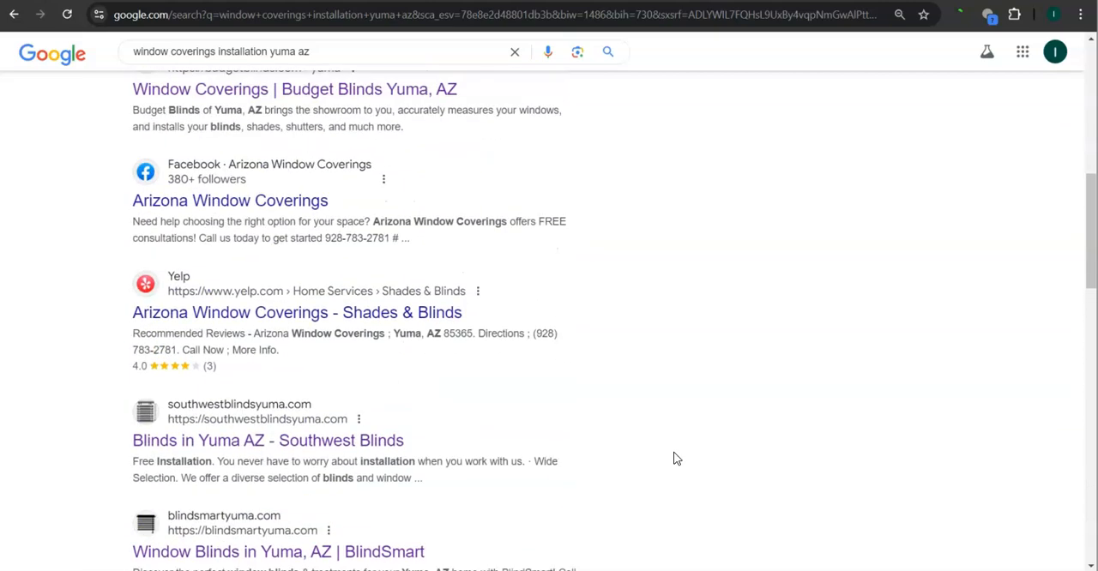
pyautogui.scroll(3)
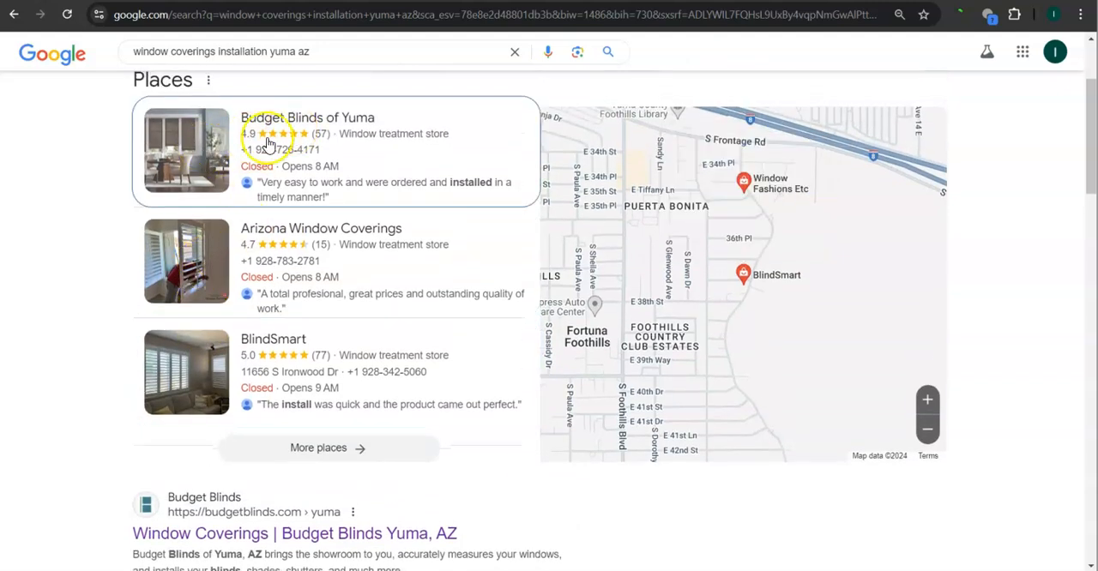
pyautogui.scroll(-3)
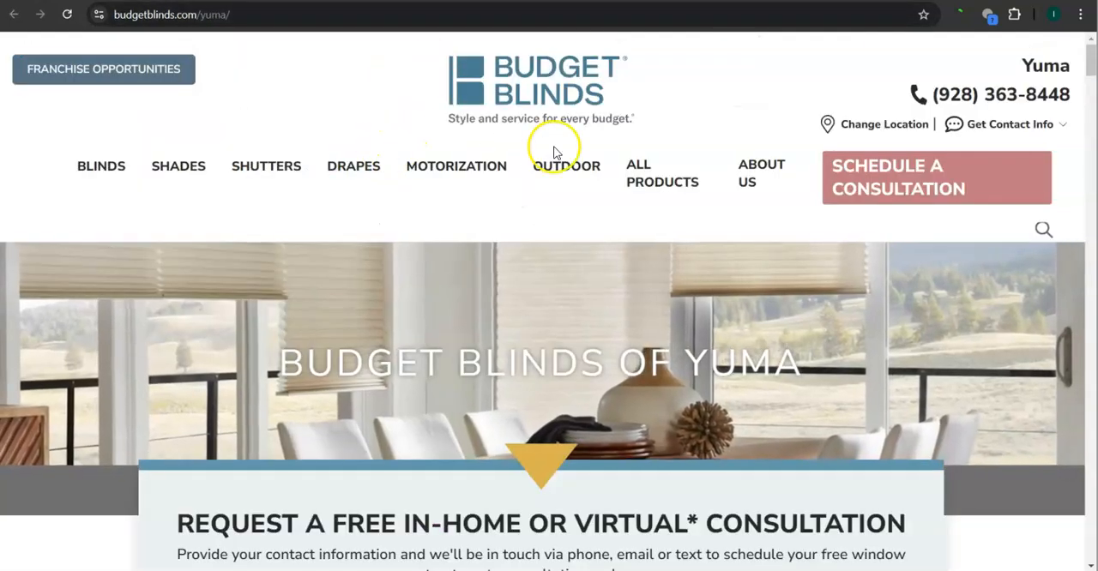
pyautogui.moveTo(446, 107)
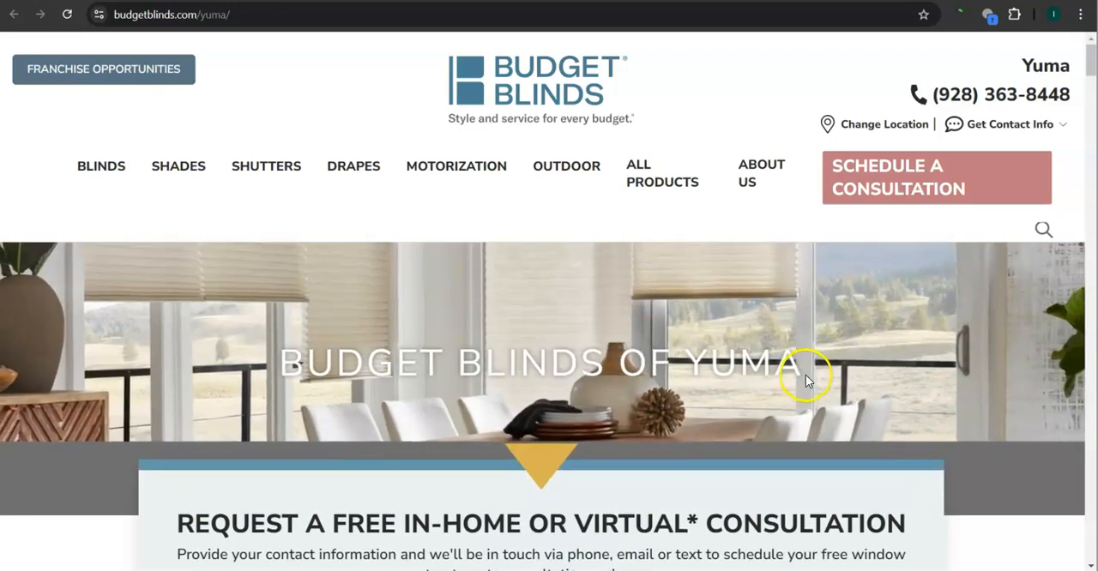
# Review the budgetblinds.com/yuma page down to its hours, location and areas-served footer and select all its text
pyautogui.scroll(-3)
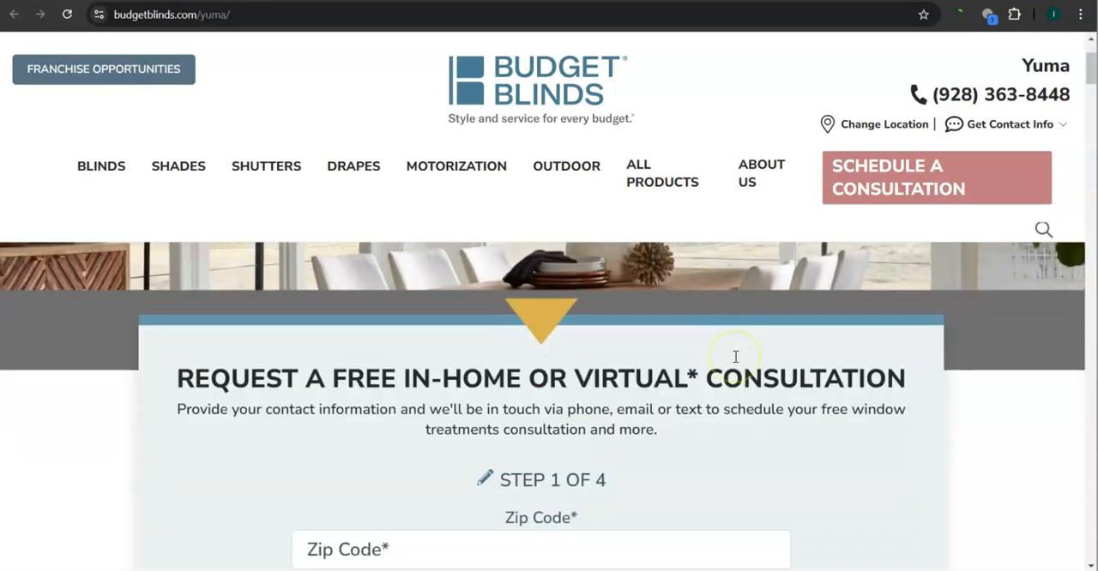
pyautogui.scroll(-3)
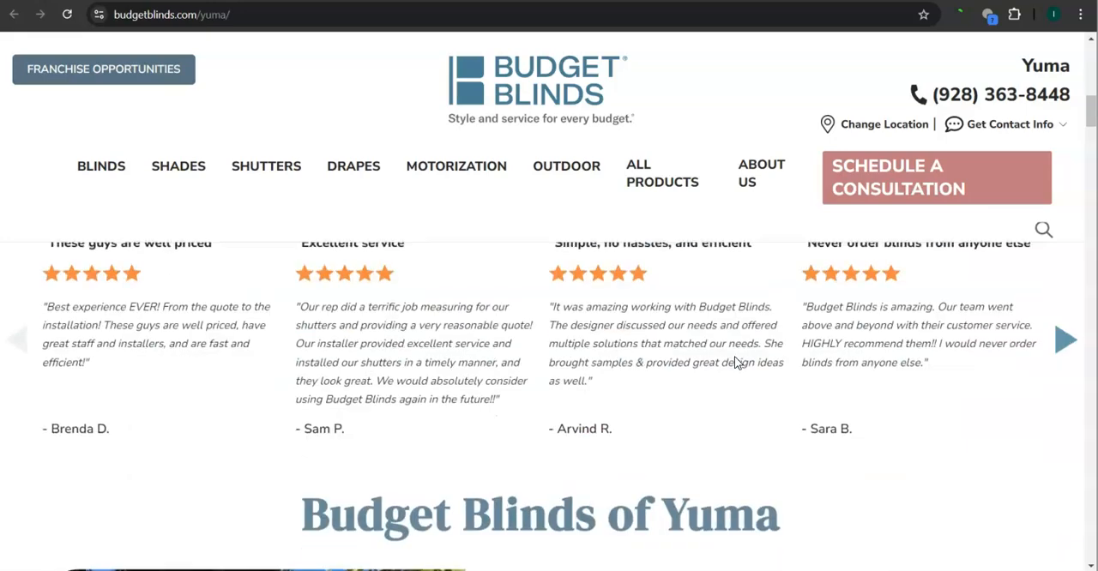
pyautogui.scroll(-3)
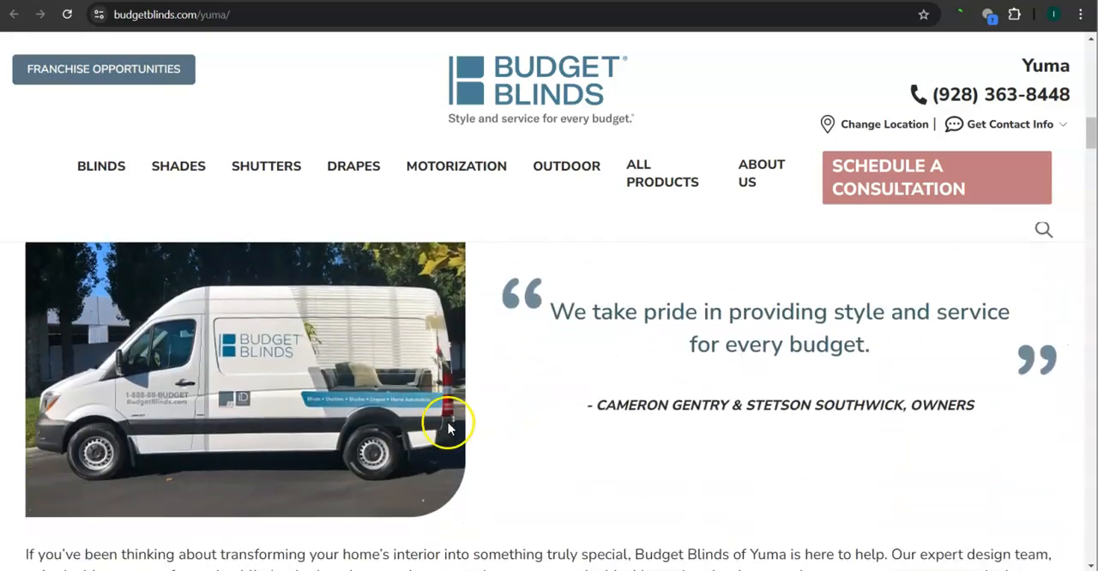
pyautogui.scroll(-3)
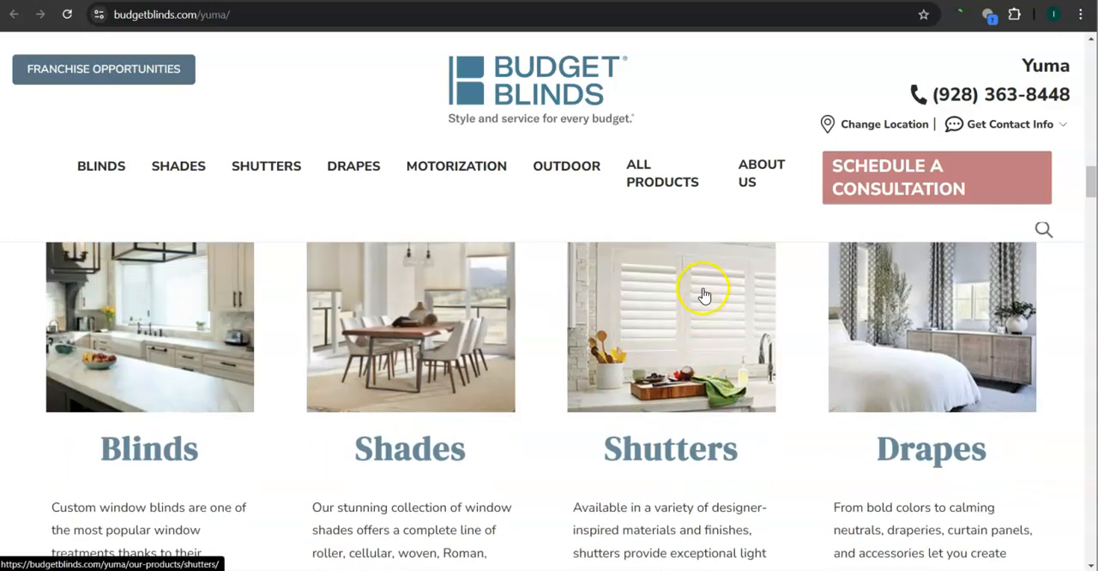
pyautogui.scroll(-3)
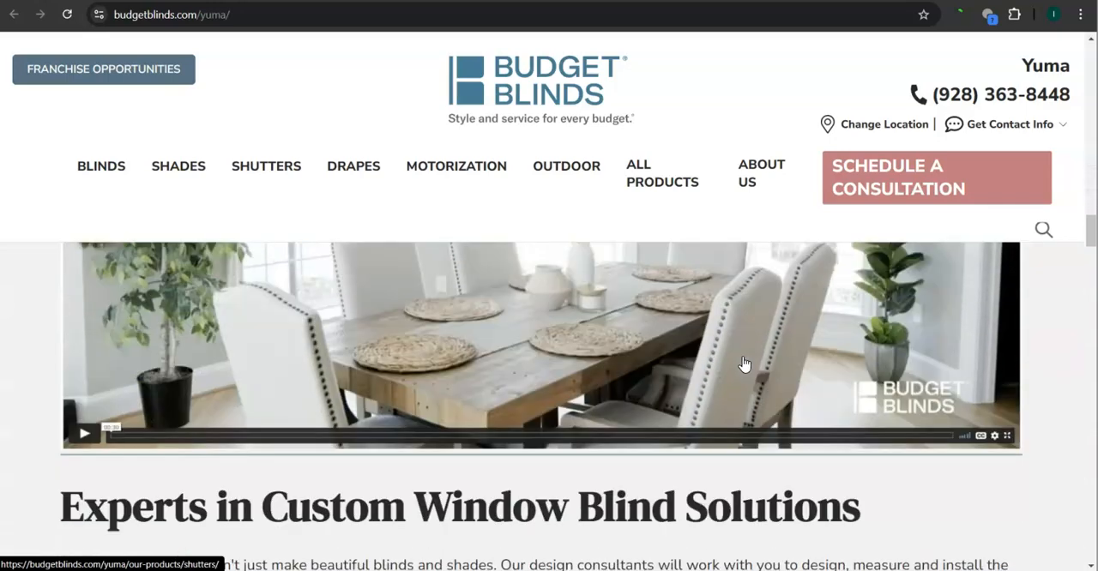
pyautogui.scroll(-3)
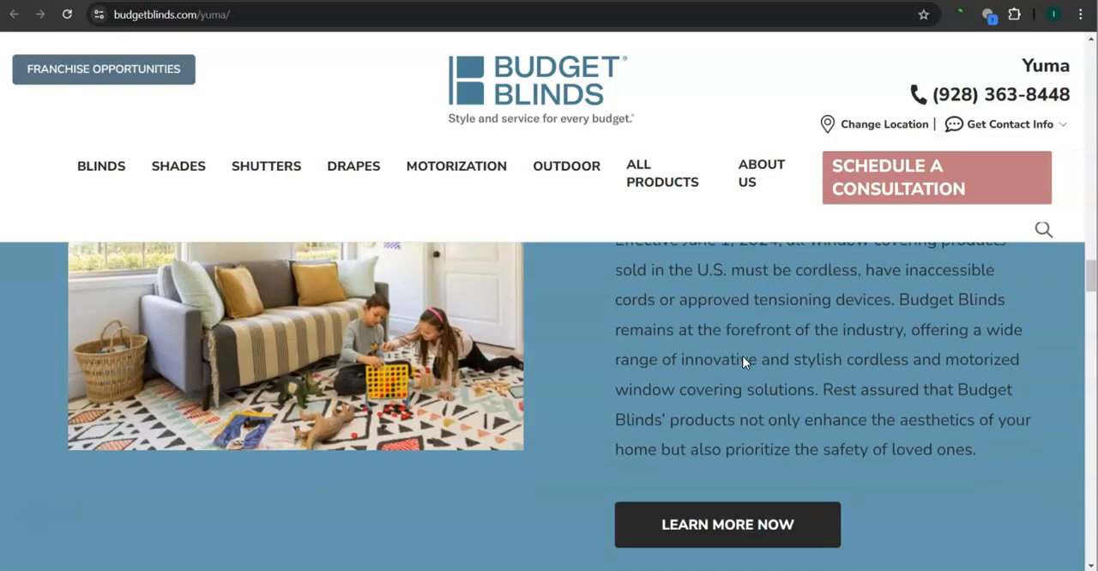
pyautogui.scroll(-3)
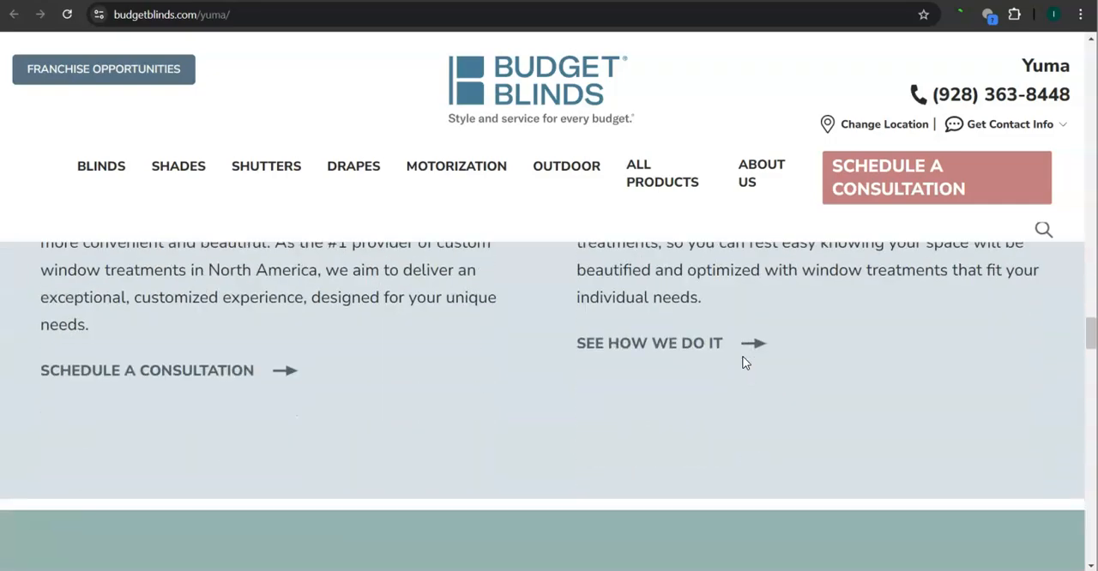
pyautogui.scroll(-3)
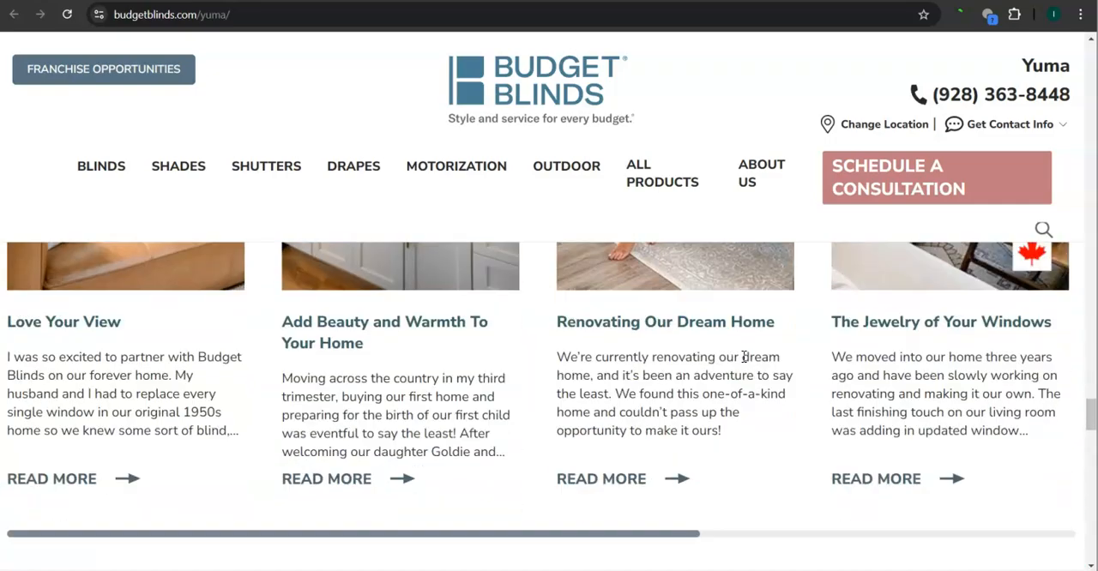
pyautogui.scroll(-3)
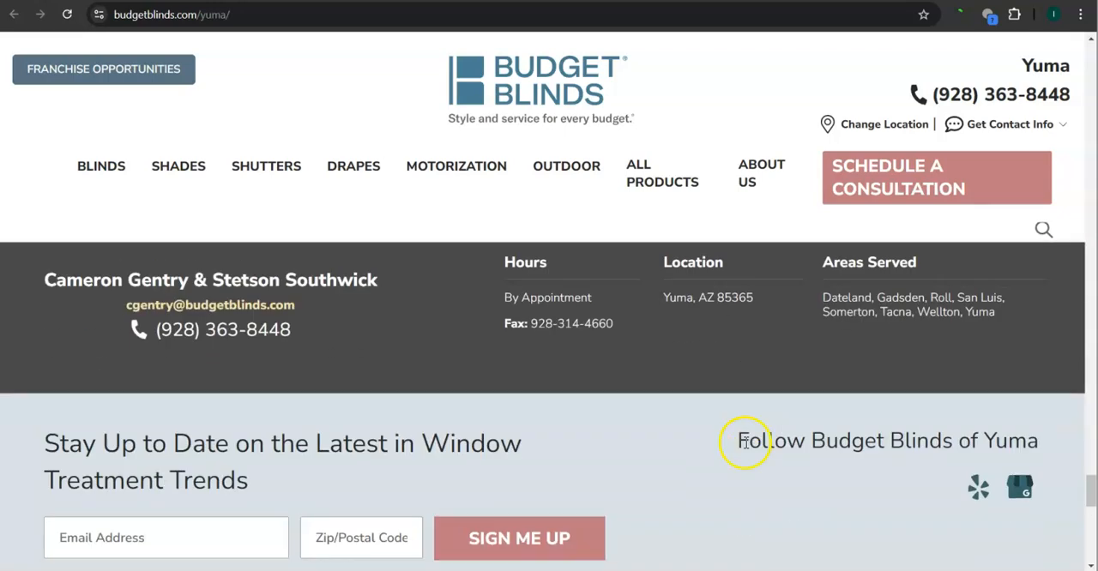
pyautogui.press('ctrl+a')
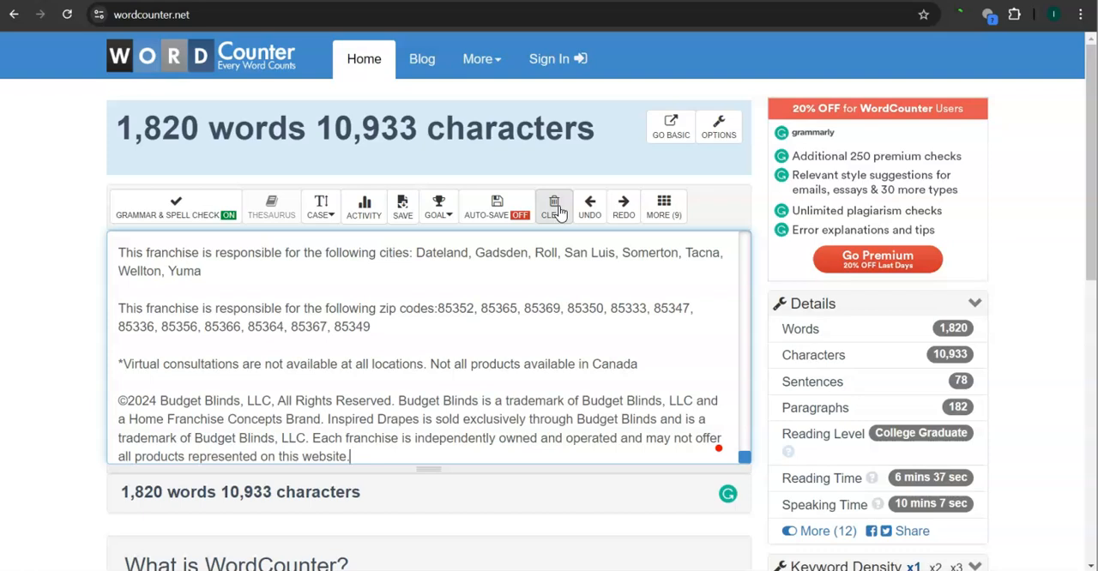
# Count the Budget Blinds Yuma page text in WordCounter: 1,820 words, 10,933 characters
pyautogui.click(554, 206)
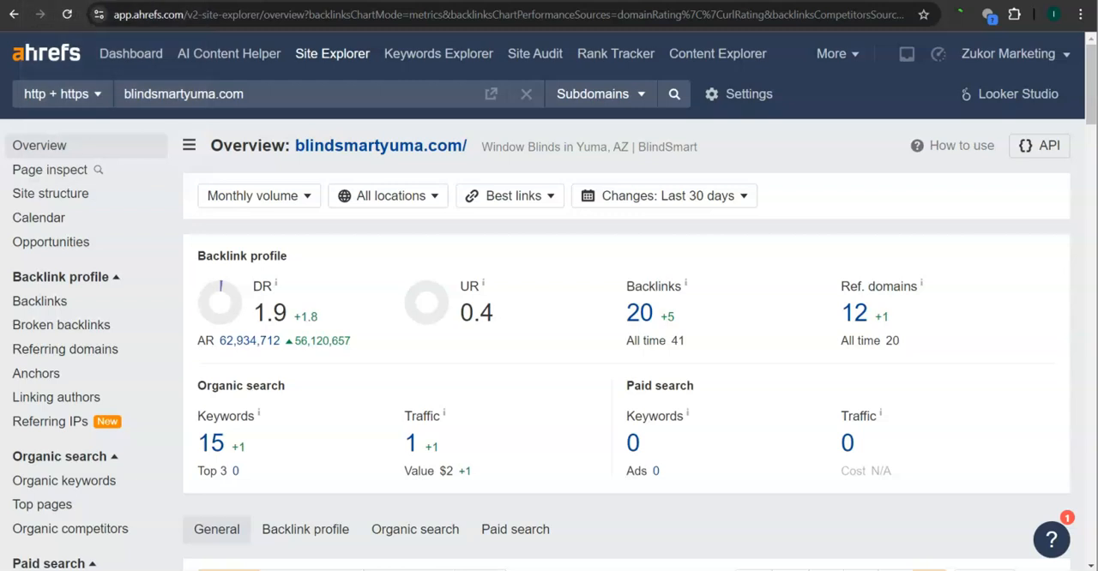
pyautogui.moveTo(532, 264)
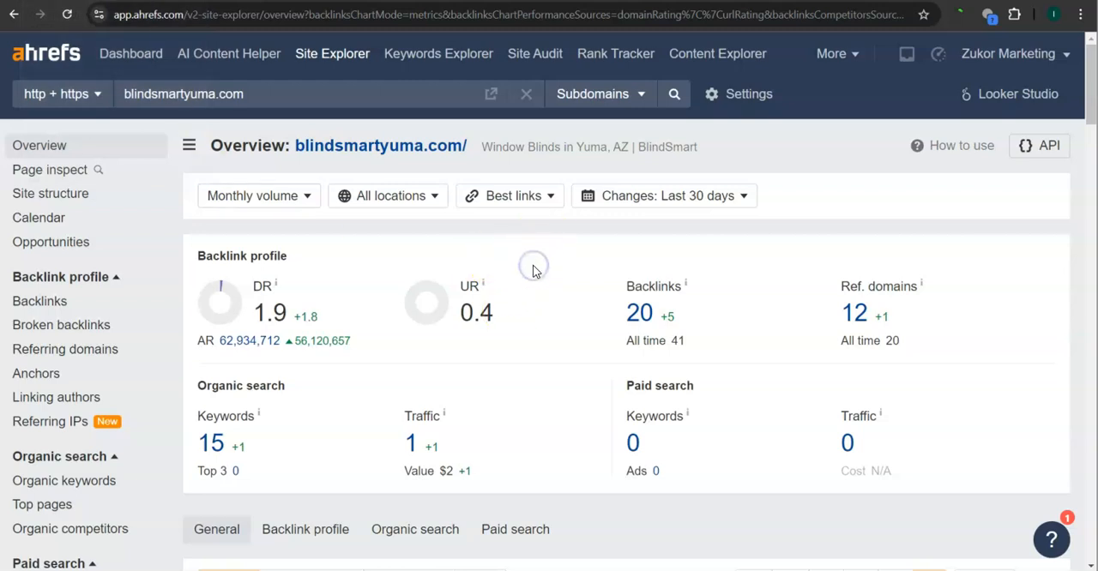
pyautogui.moveTo(534, 271)
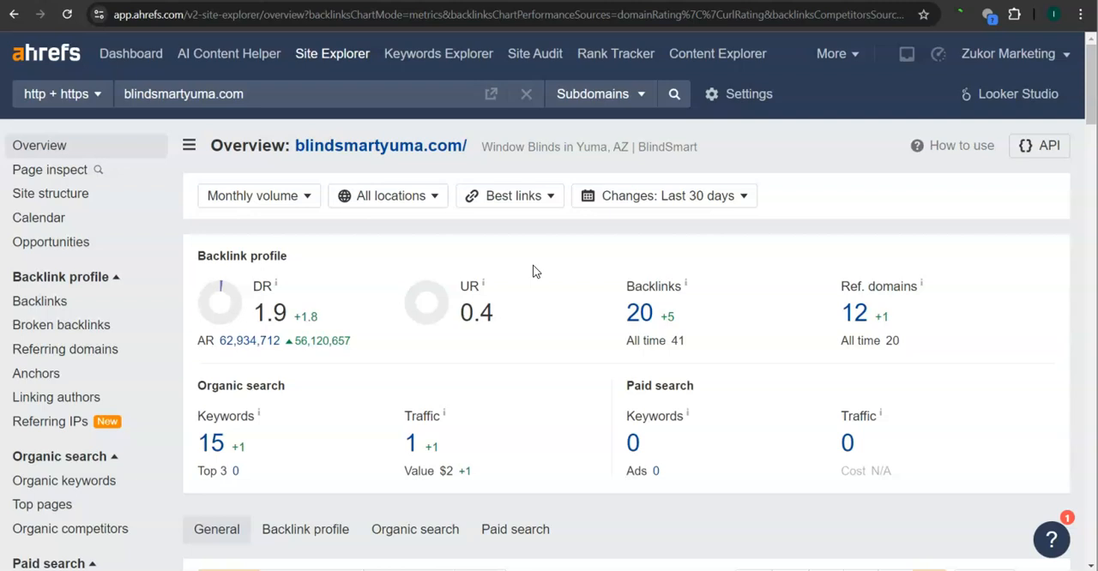
pyautogui.moveTo(322, 307)
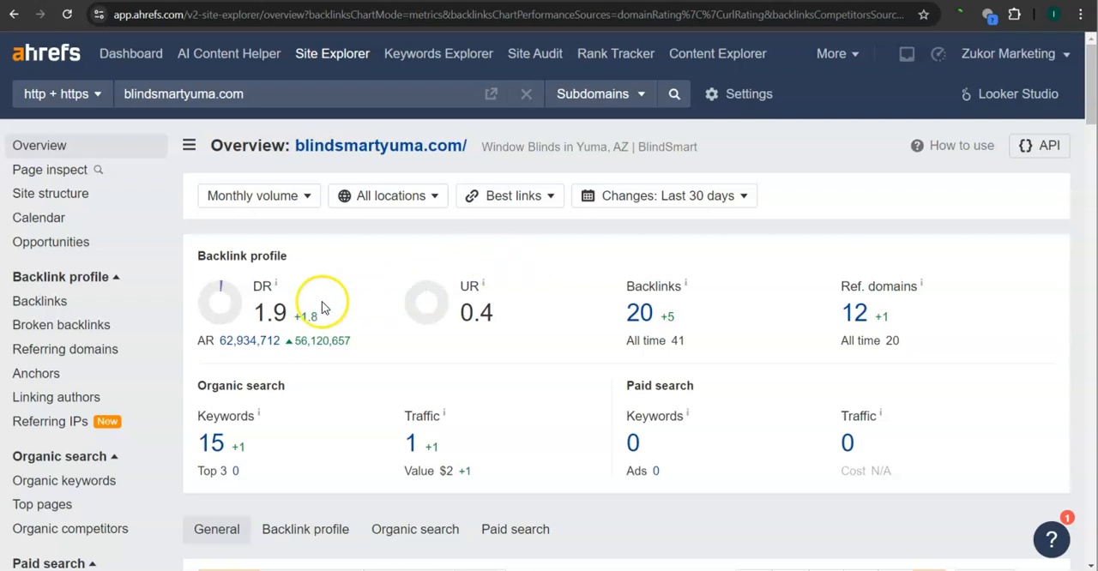
pyautogui.moveTo(439, 302)
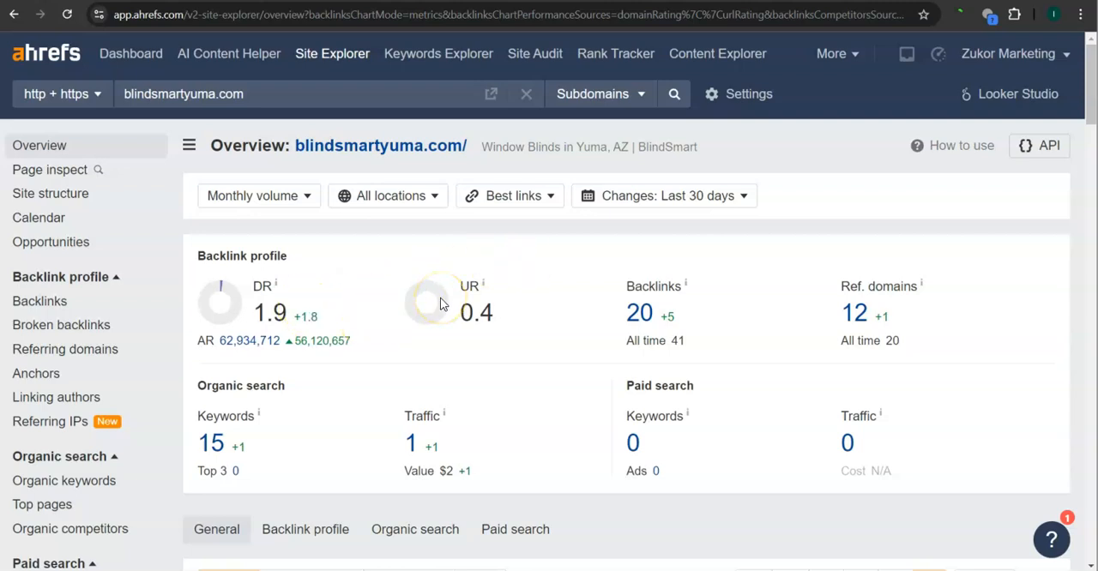
pyautogui.moveTo(335, 361)
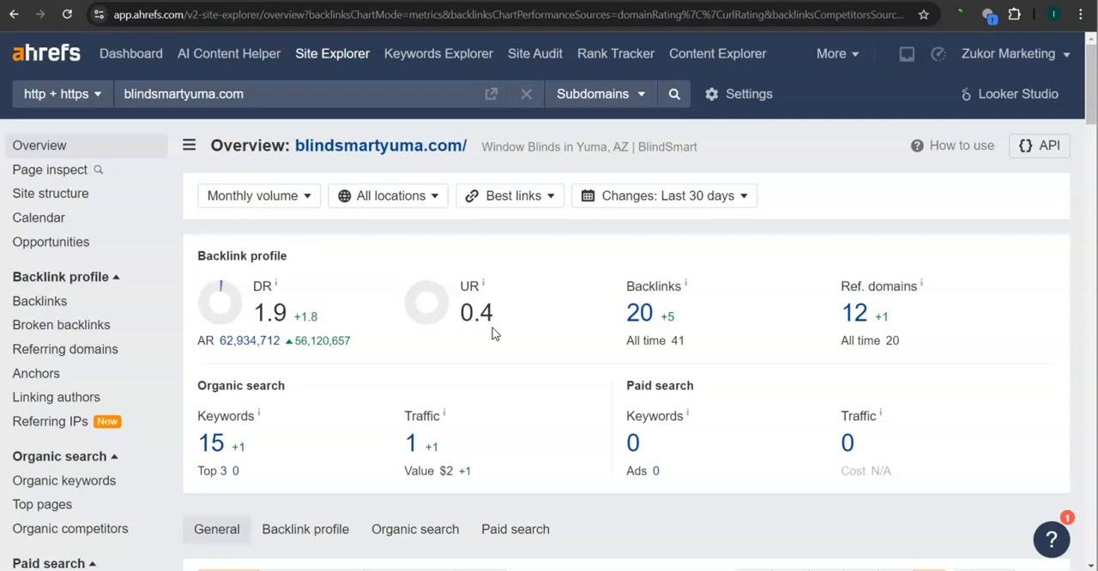
pyautogui.moveTo(523, 324)
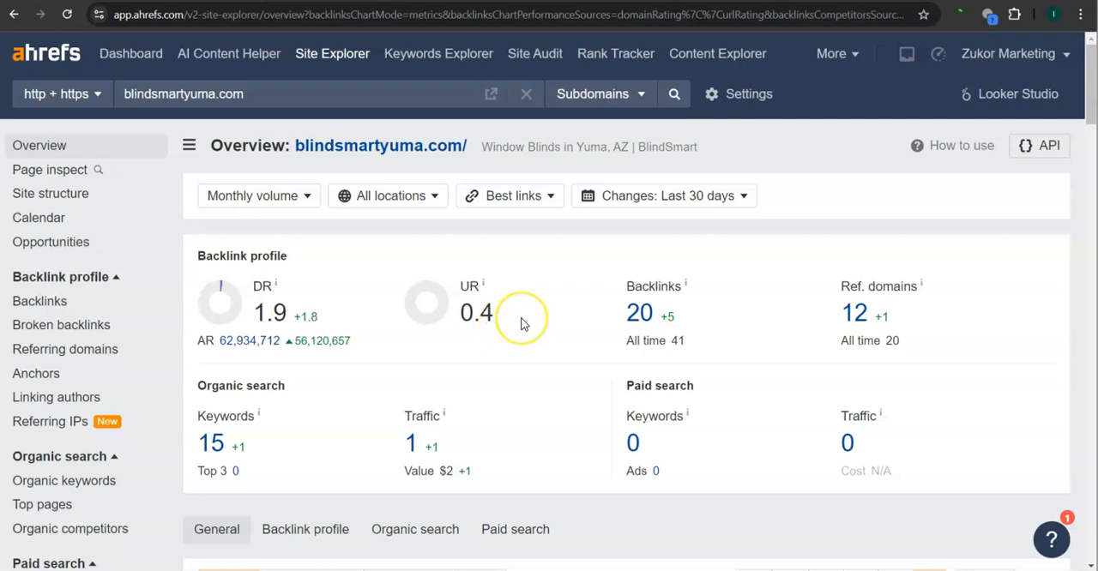
pyautogui.moveTo(564, 326)
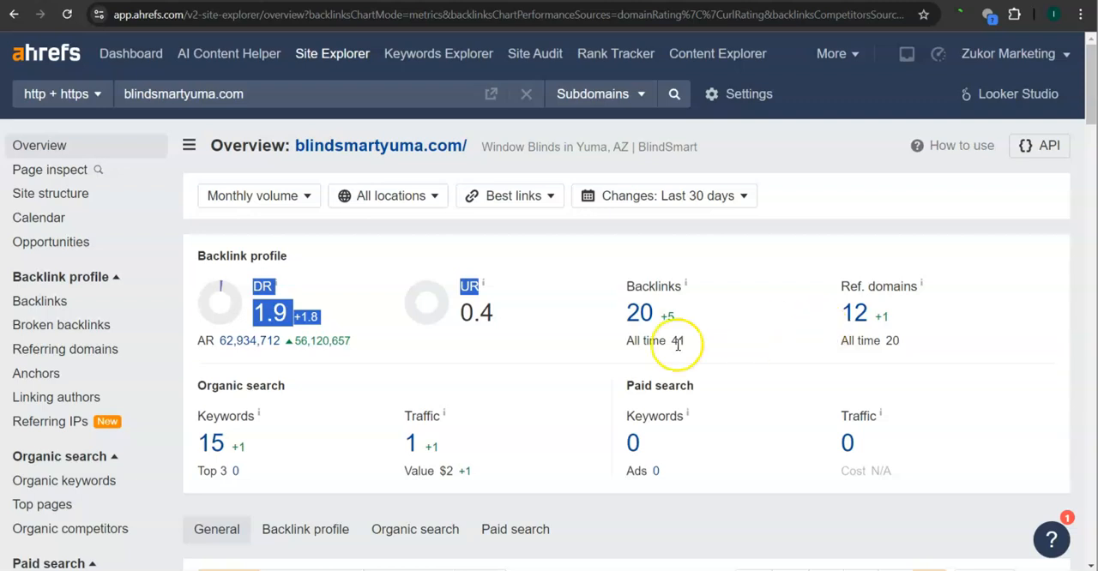
pyautogui.moveTo(665, 356)
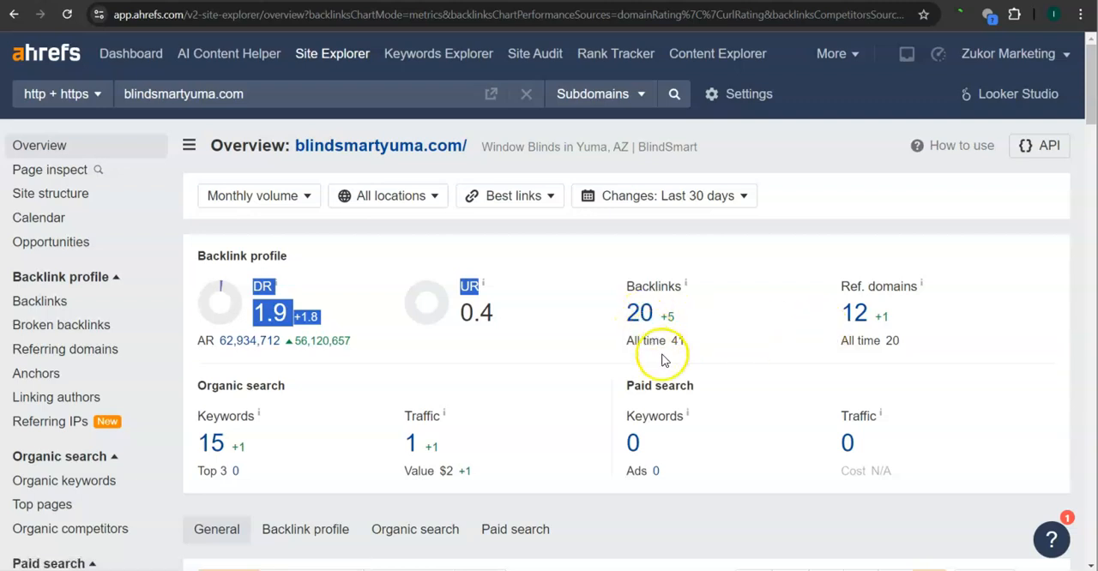
pyautogui.moveTo(634, 359)
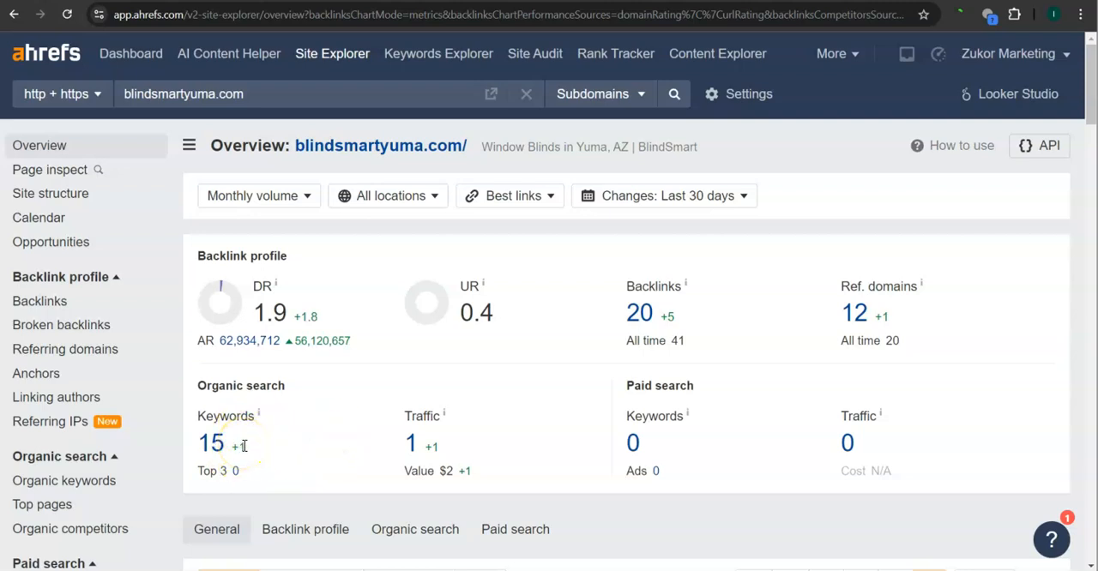
pyautogui.moveTo(454, 494)
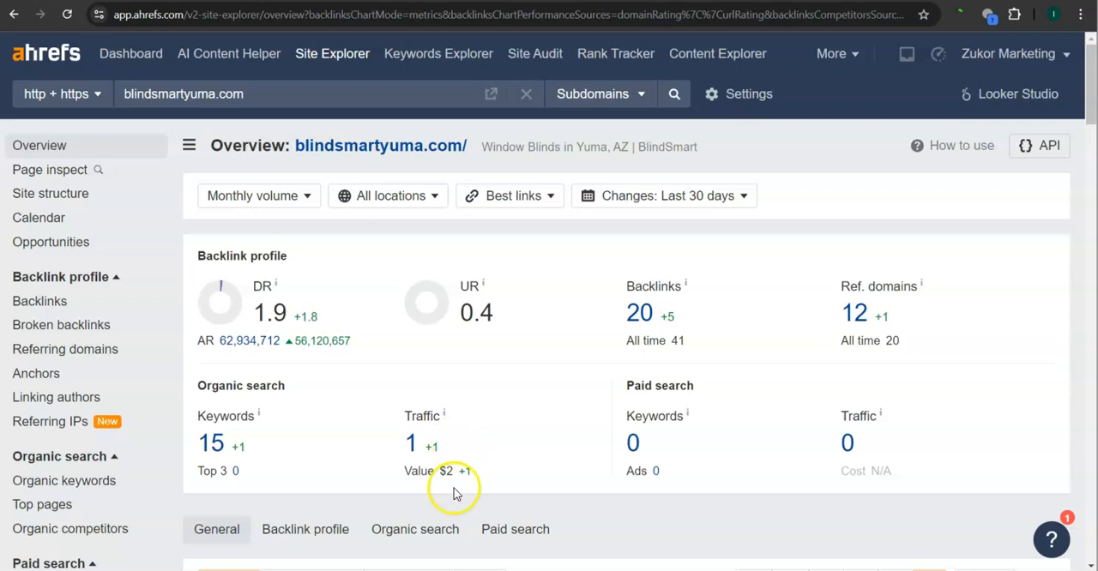
pyautogui.moveTo(444, 450)
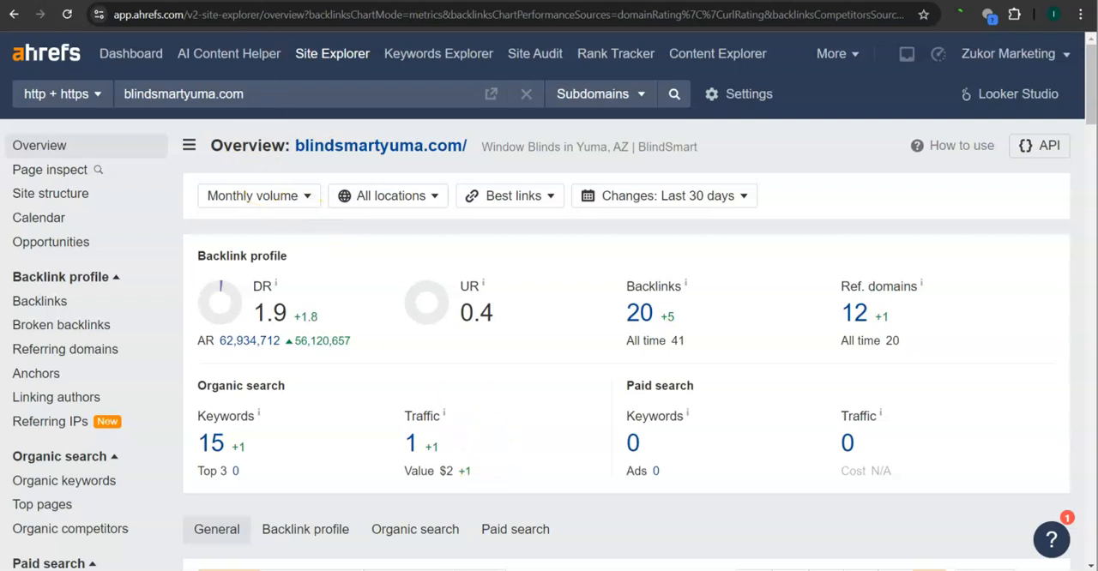
pyautogui.write('budgetblinds.com')
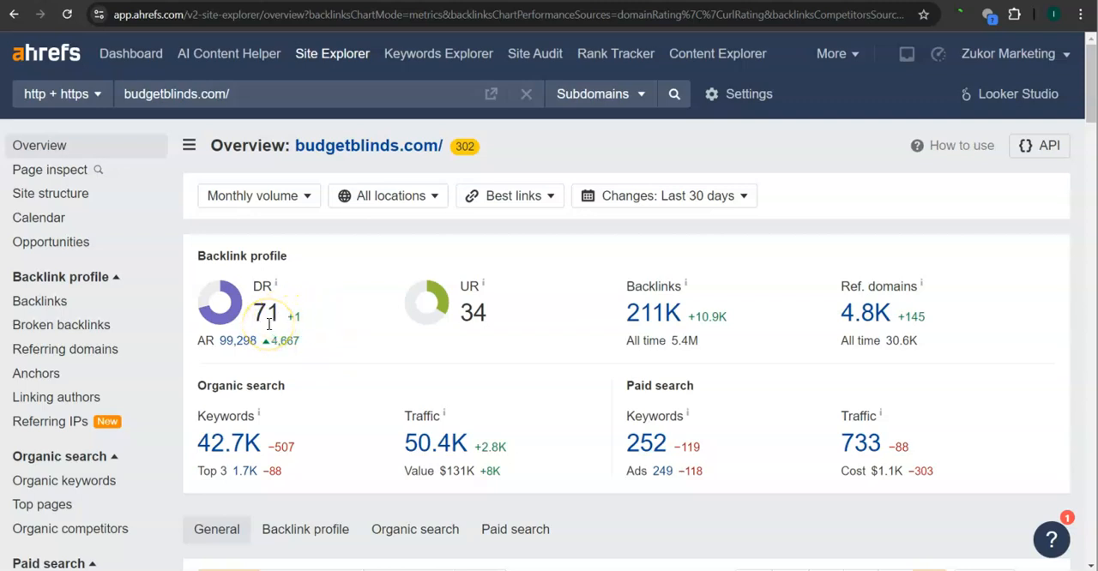
pyautogui.moveTo(487, 331)
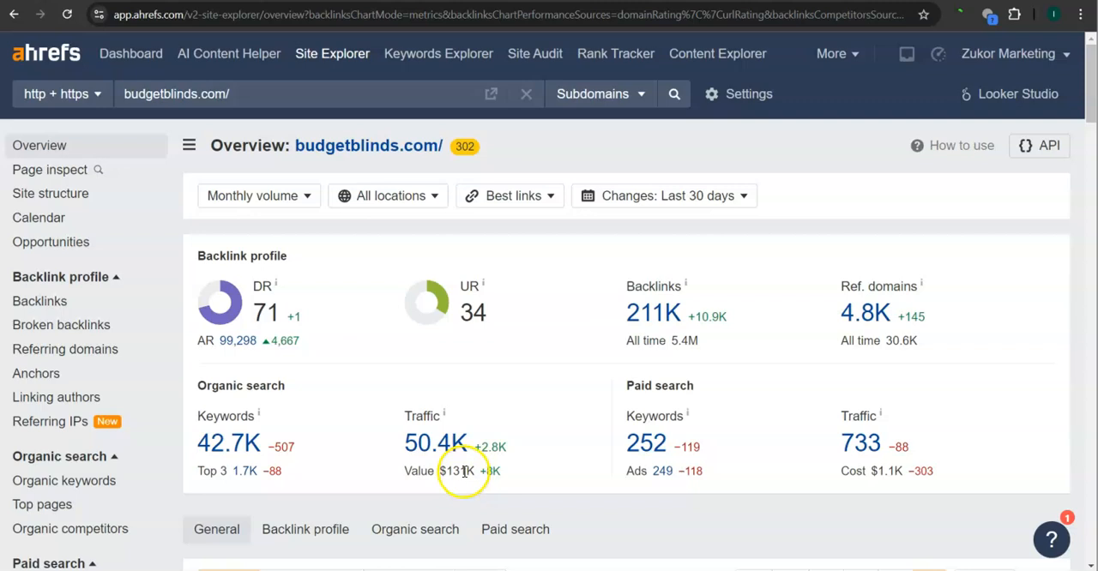
pyautogui.moveTo(660, 358)
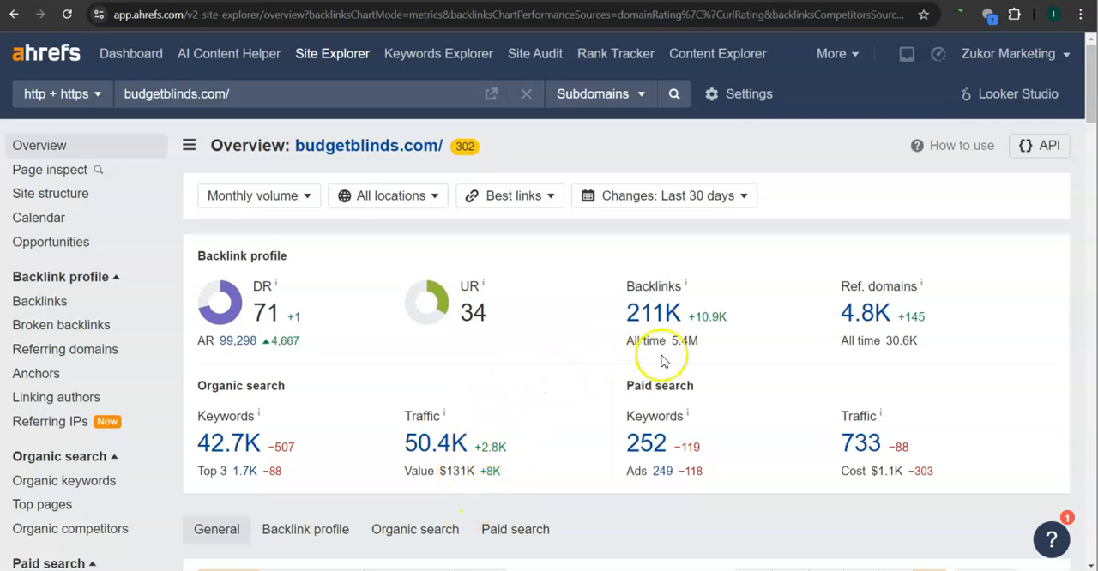
pyautogui.moveTo(758, 395)
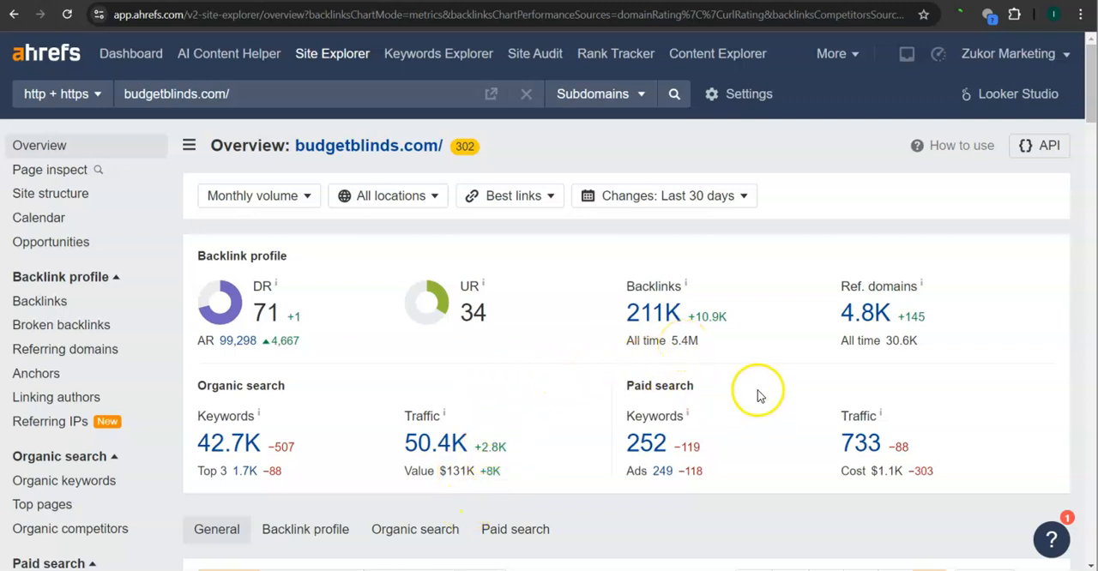
pyautogui.moveTo(825, 356)
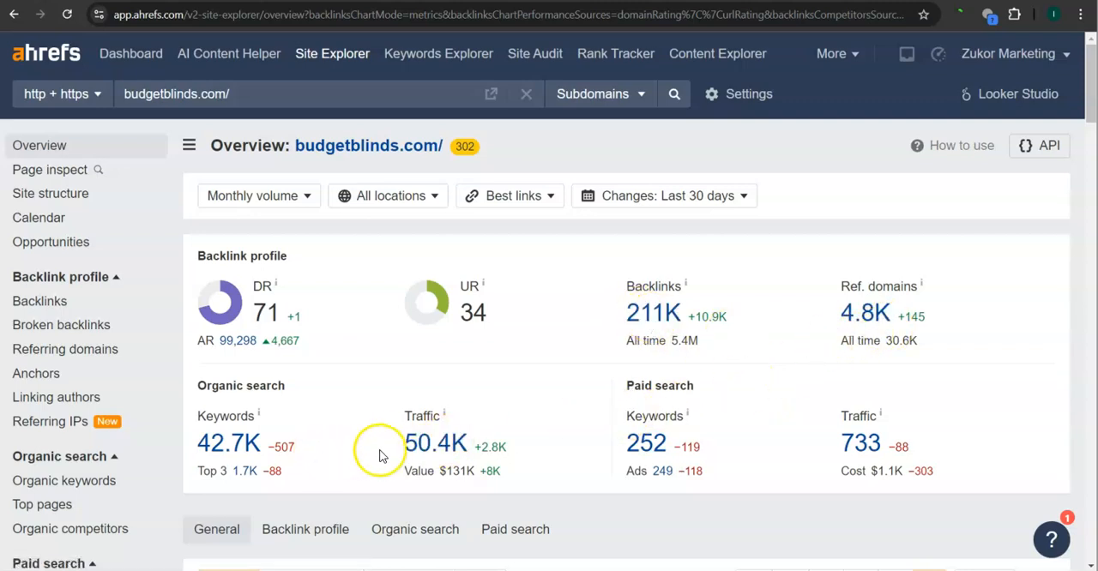
pyautogui.moveTo(590, 454)
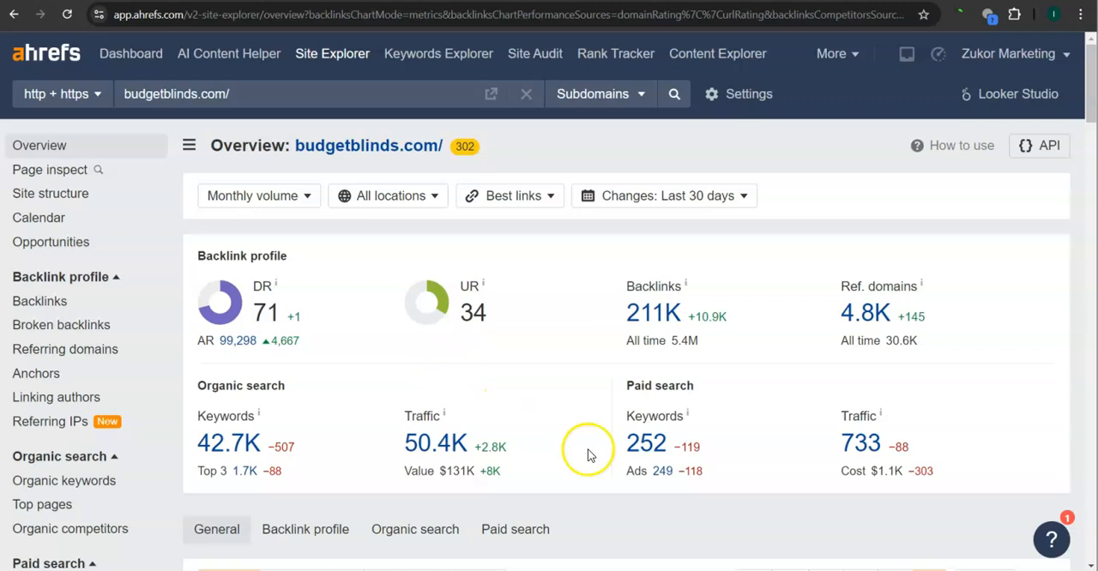
# Show budgetblinds.com's 4,820 referring domains and highlight usatoday.com's traffic figure
pyautogui.click(65, 350)
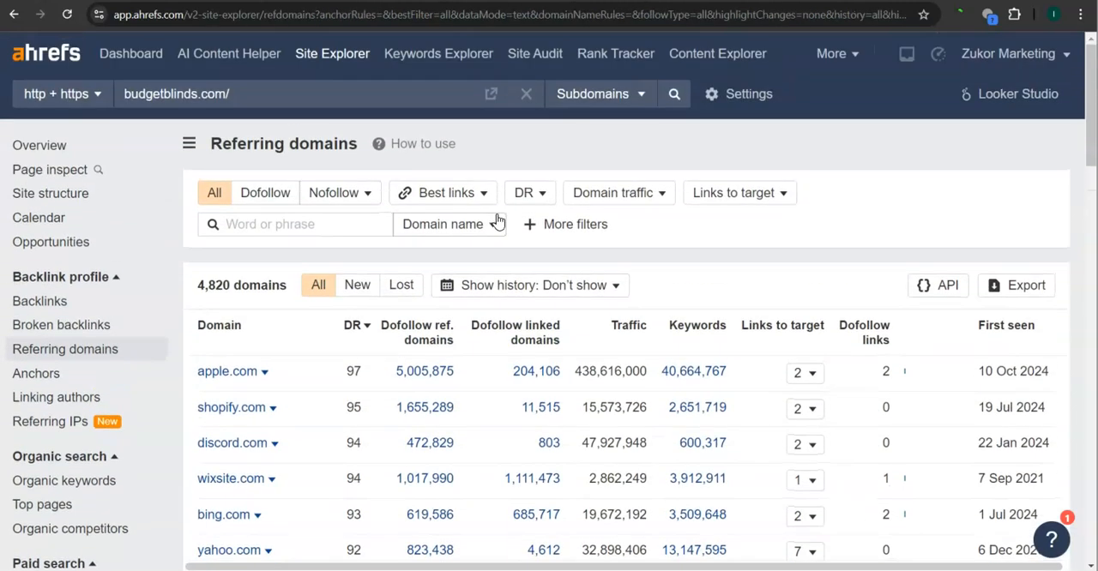
pyautogui.scroll(-3)
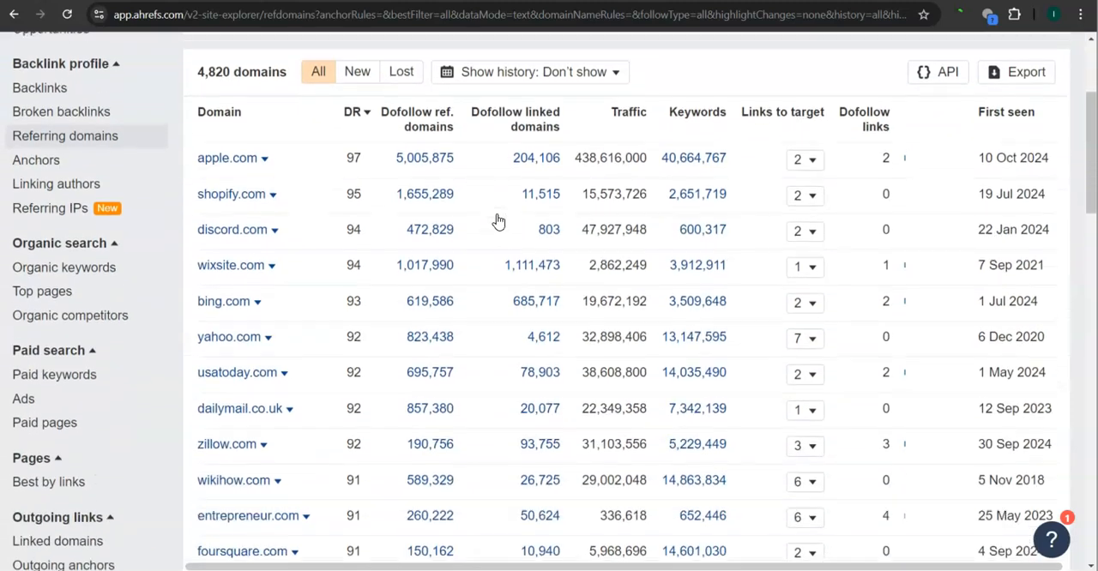
pyautogui.scroll(-3)
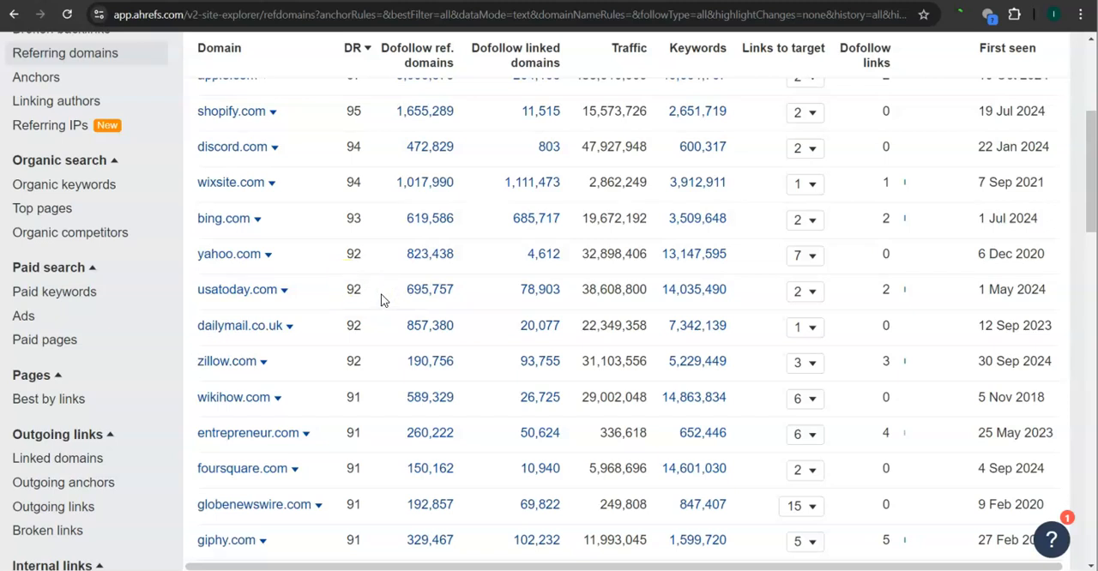
pyautogui.doubleClick(614, 289)
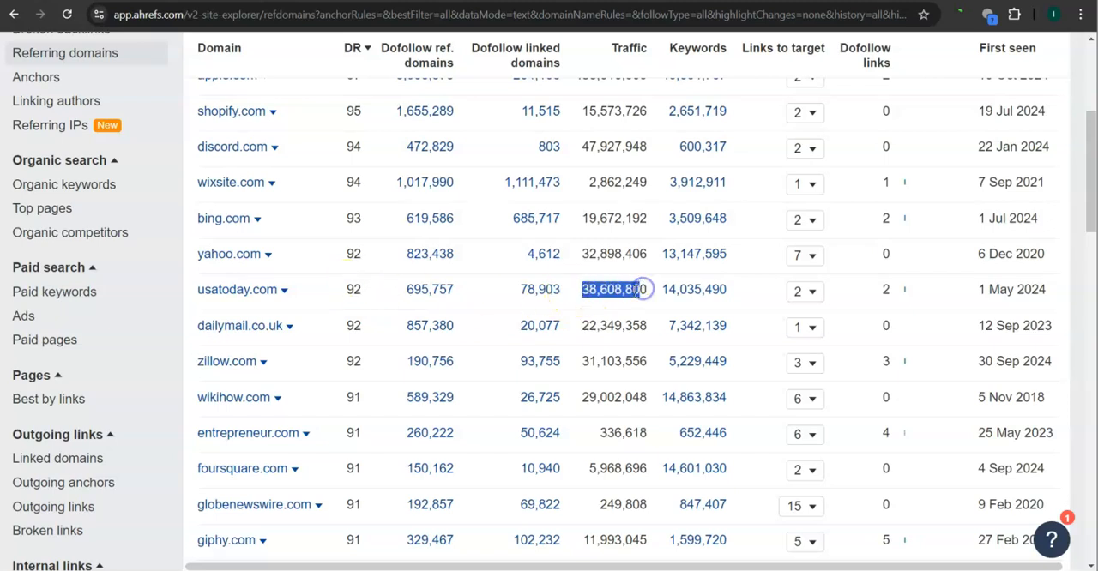
pyautogui.moveTo(334, 368)
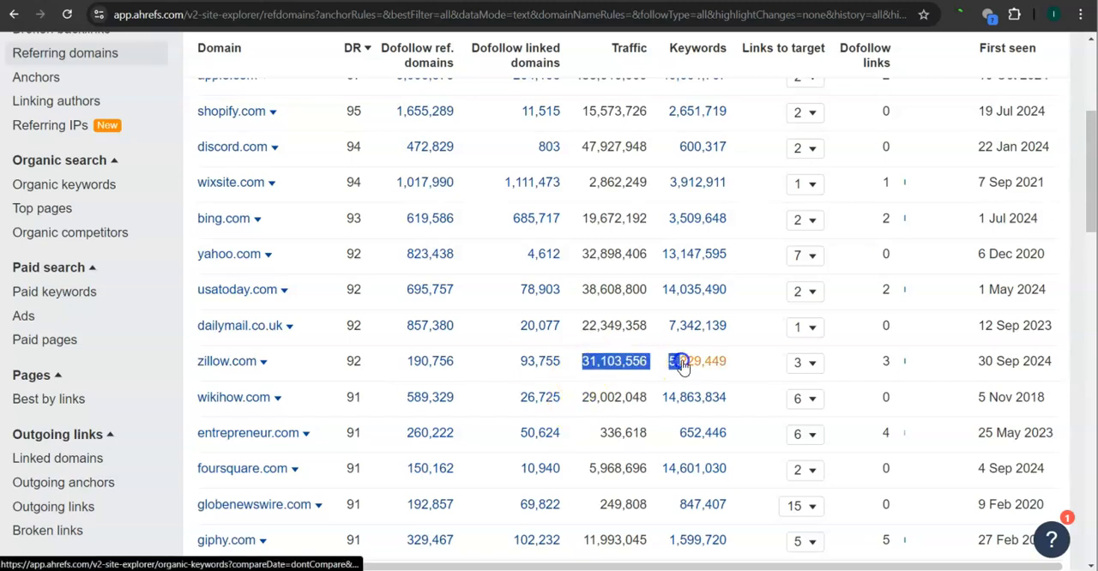
# Continue down the referring domains and highlight foursquare.com's traffic figure
pyautogui.scroll(-3)
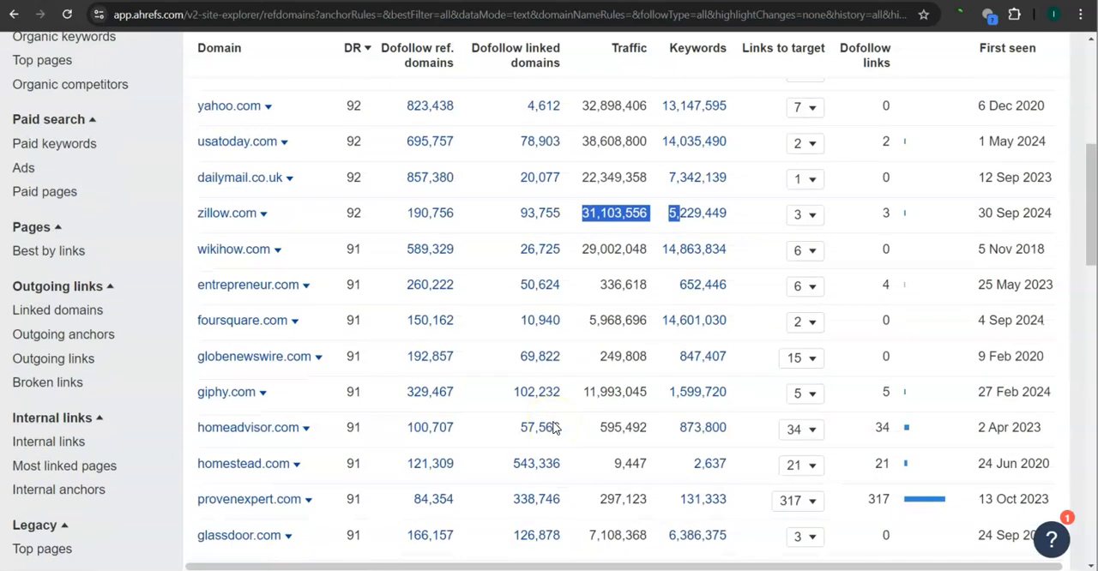
pyautogui.scroll(-3)
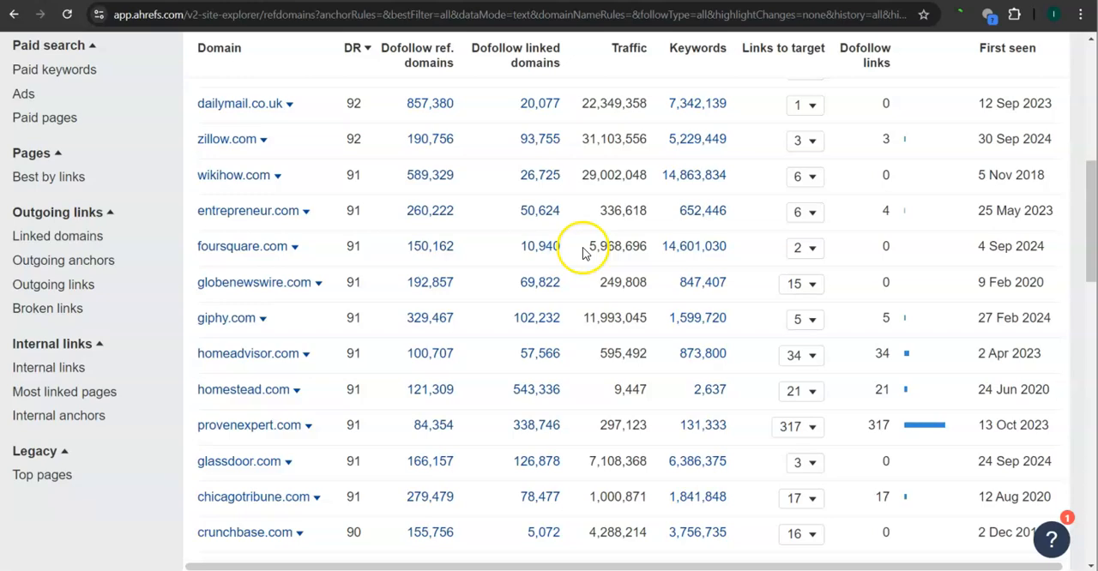
pyautogui.doubleClick(614, 247)
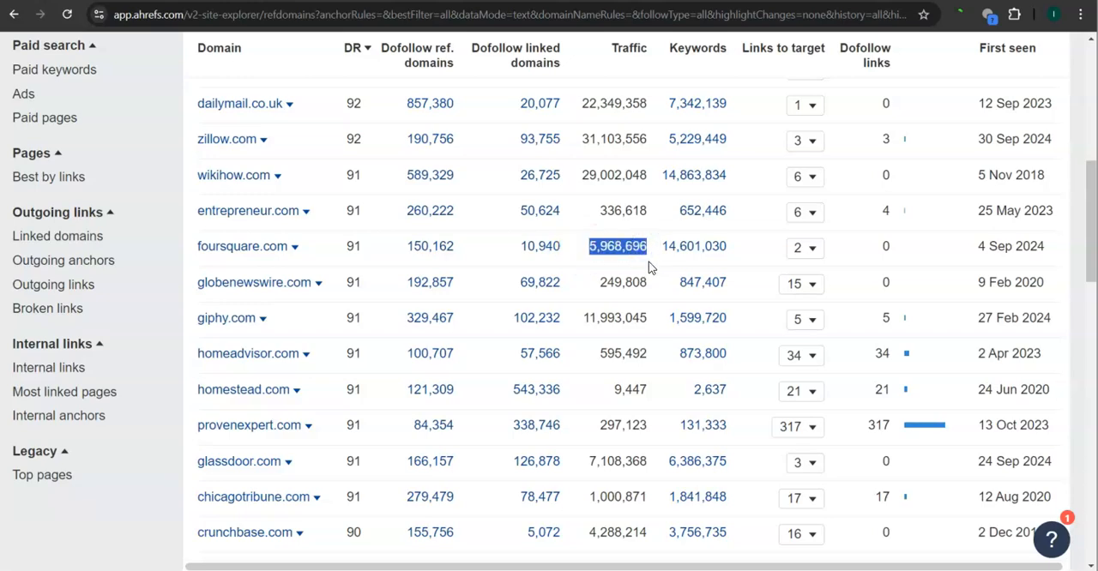
pyautogui.scroll(-3)
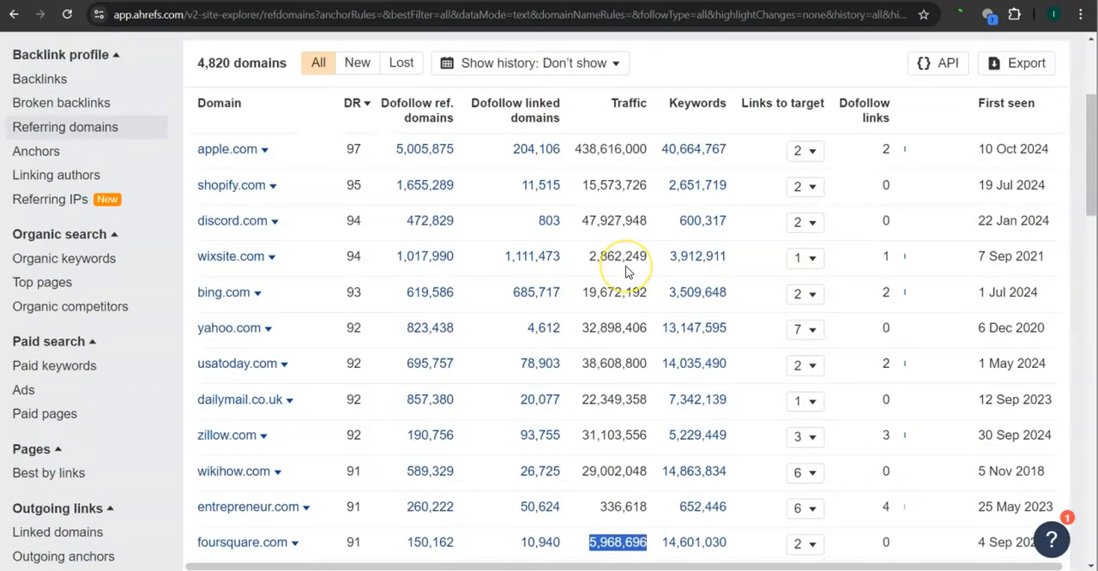
pyautogui.moveTo(624, 271)
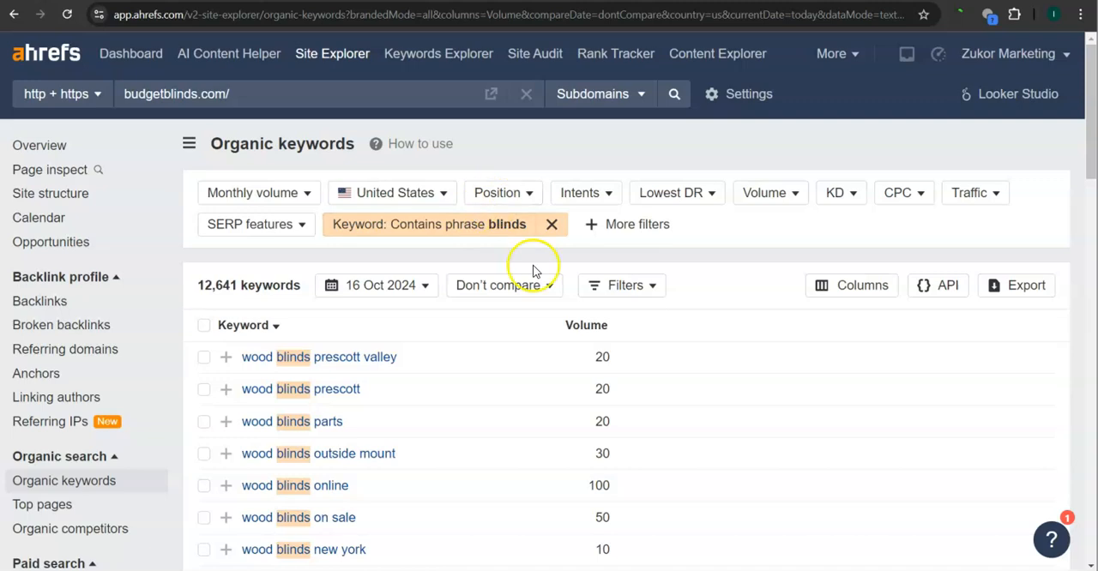
# Scroll through budgetblinds.com's 12,641 organic keywords containing 'blinds' with their search volumes
pyautogui.scroll(-3)
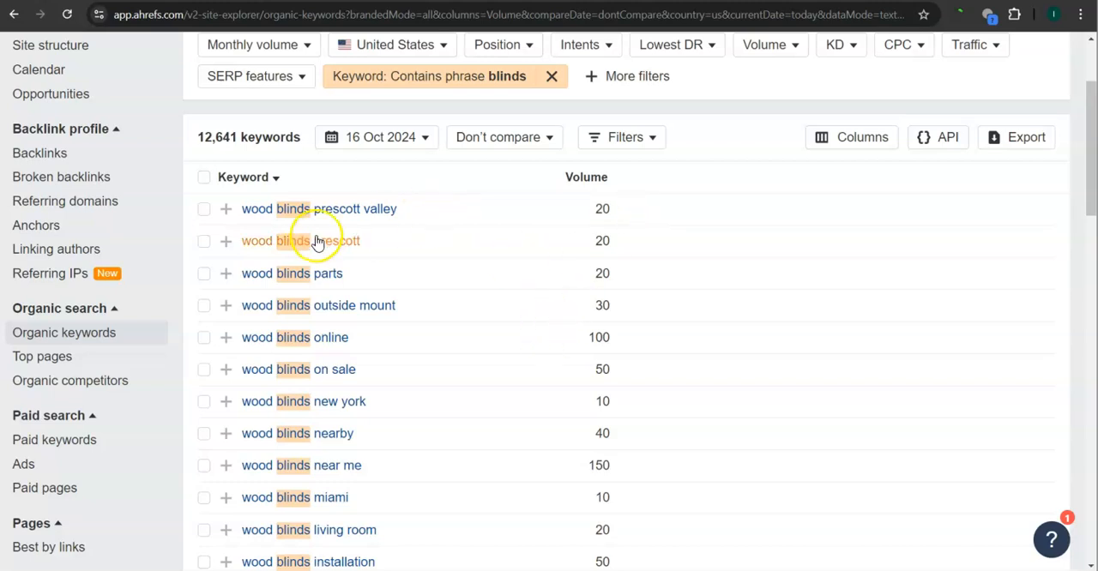
pyautogui.moveTo(444, 247)
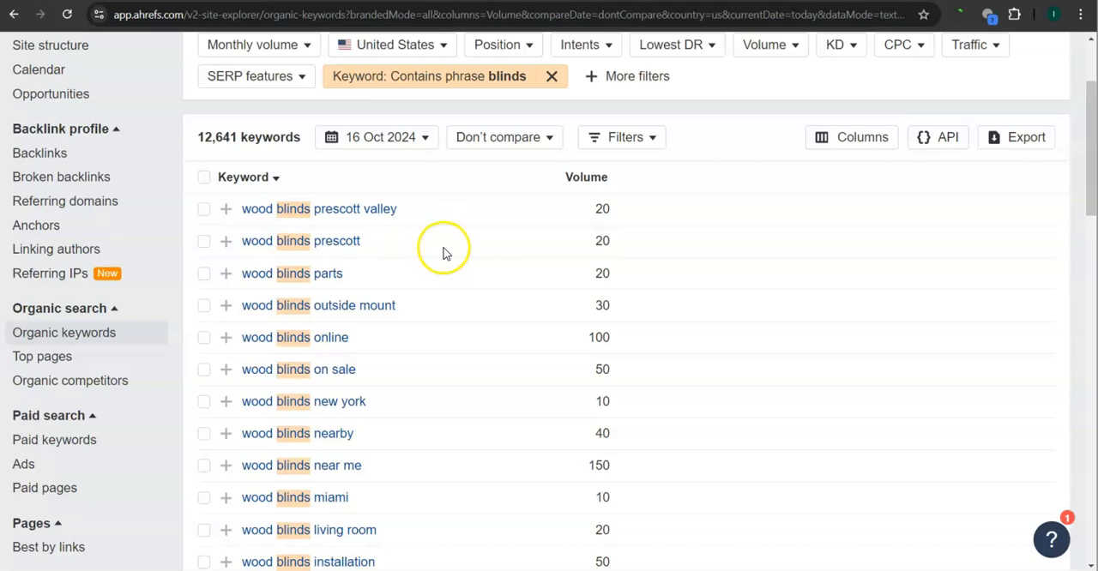
pyautogui.scroll(-3)
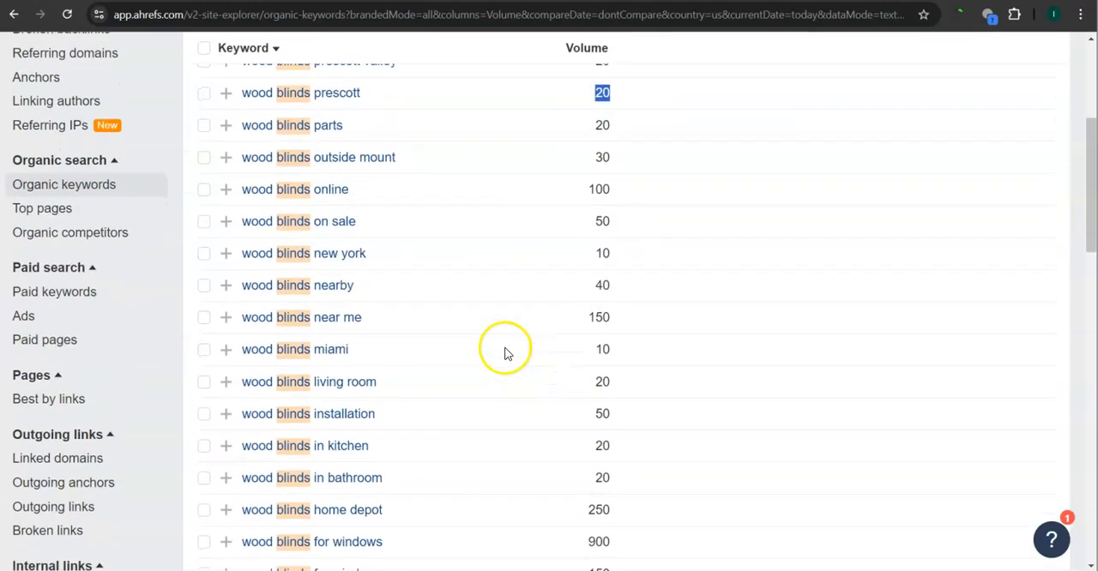
pyautogui.moveTo(597, 257)
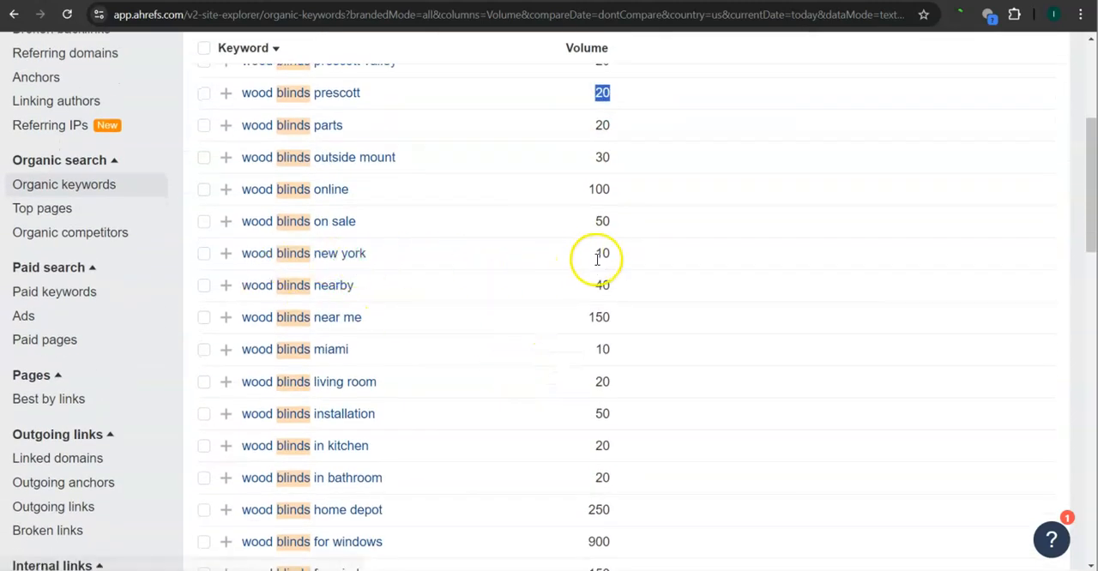
pyautogui.scroll(-3)
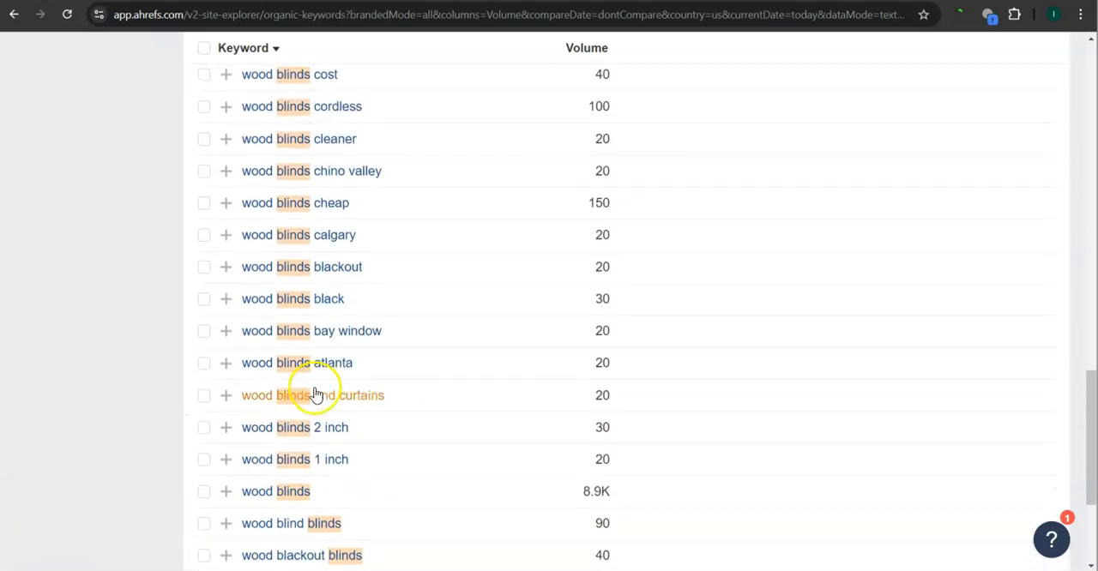
pyautogui.moveTo(592, 362)
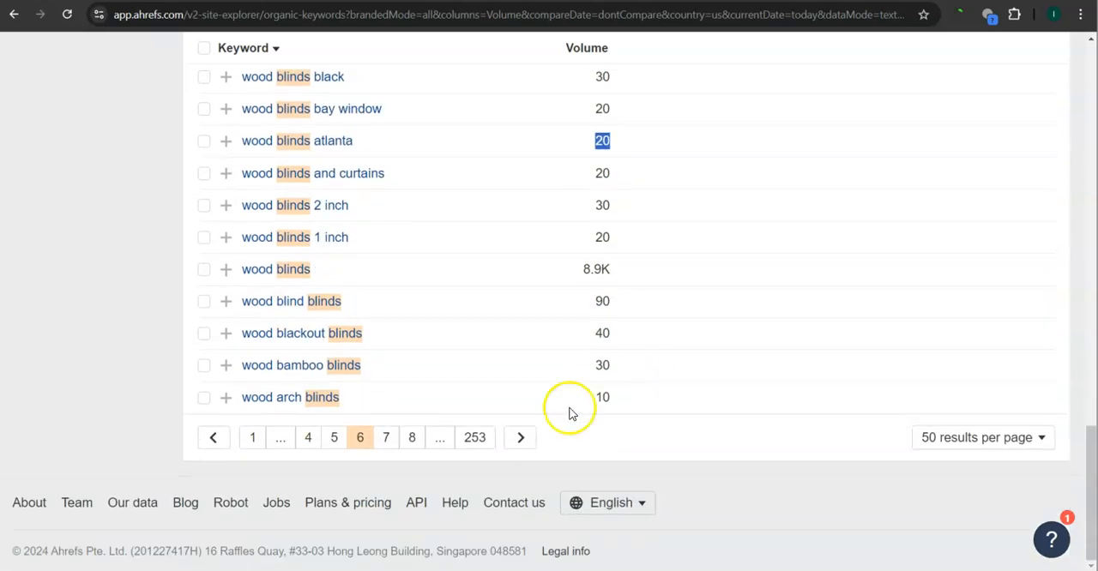
pyautogui.moveTo(475, 437)
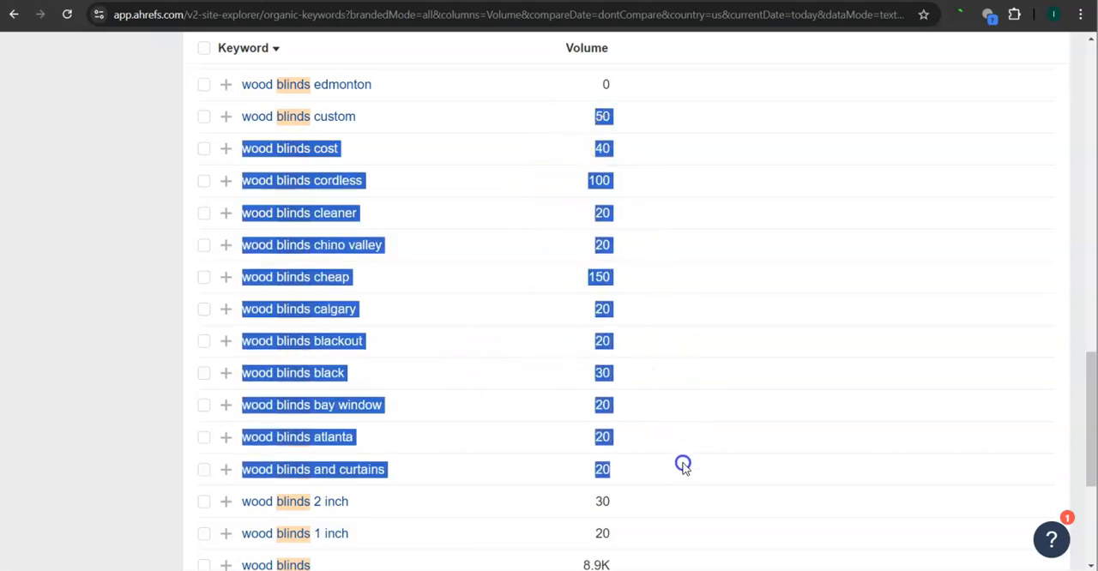
pyautogui.scroll(-3)
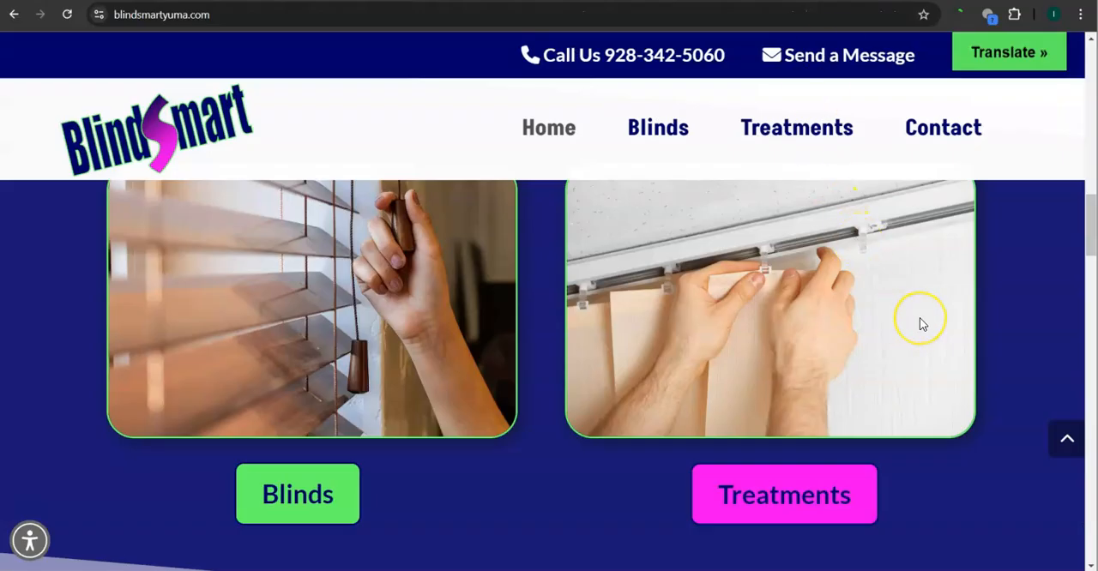
pyautogui.moveTo(920, 324)
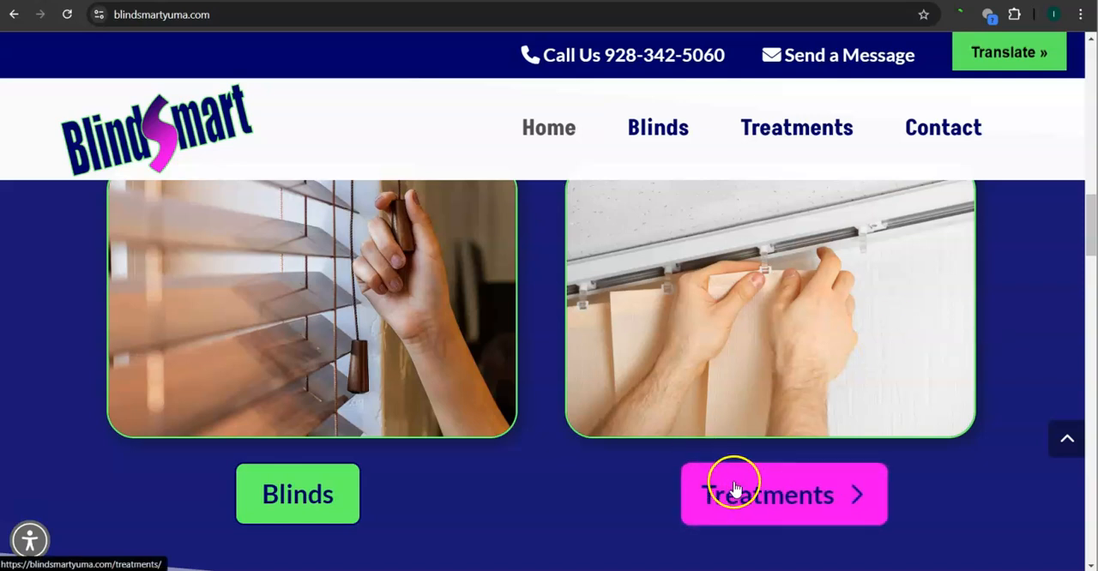
pyautogui.moveTo(583, 429)
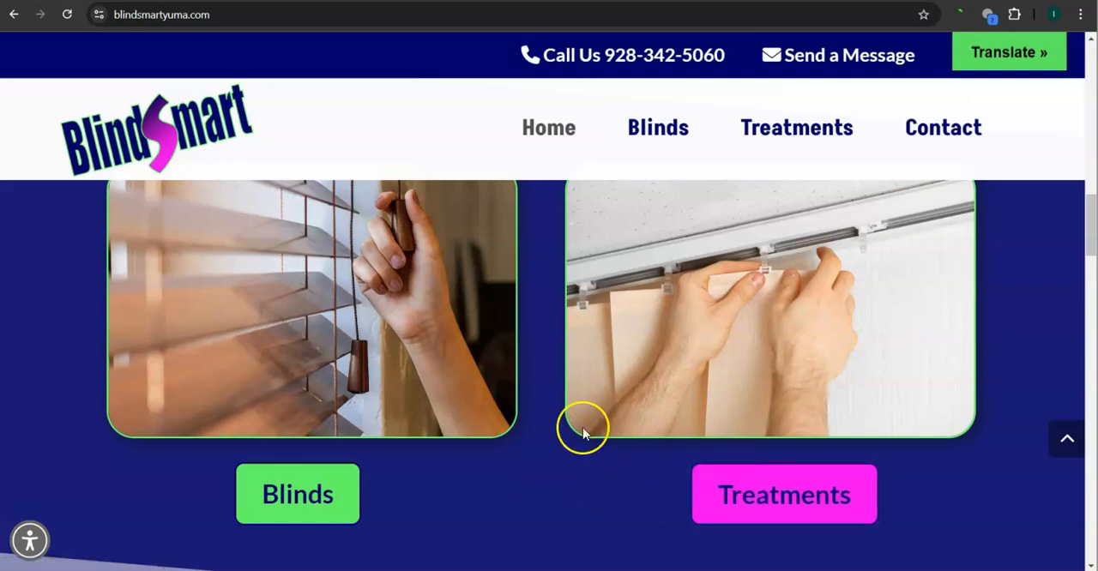